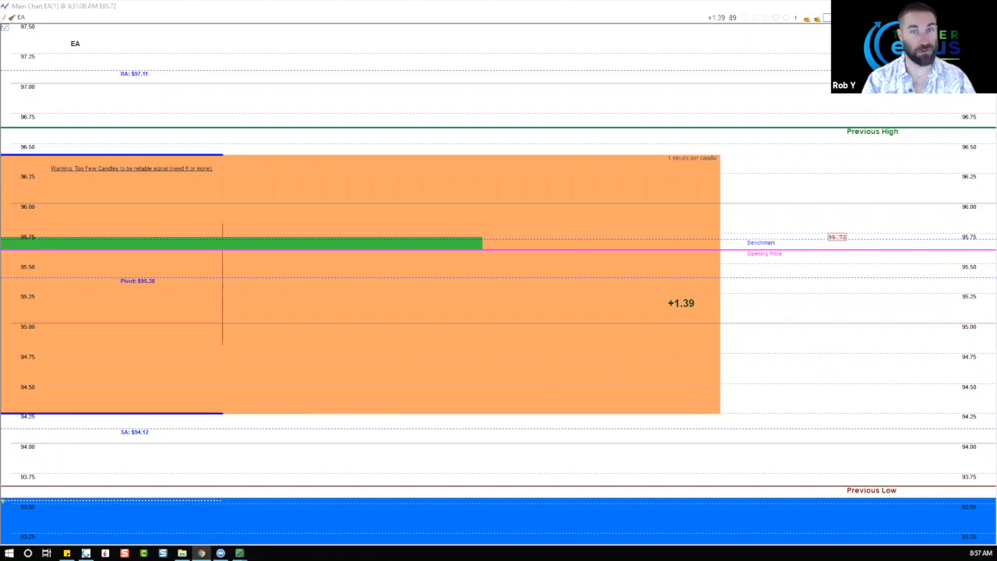
mouse_move(201, 22)
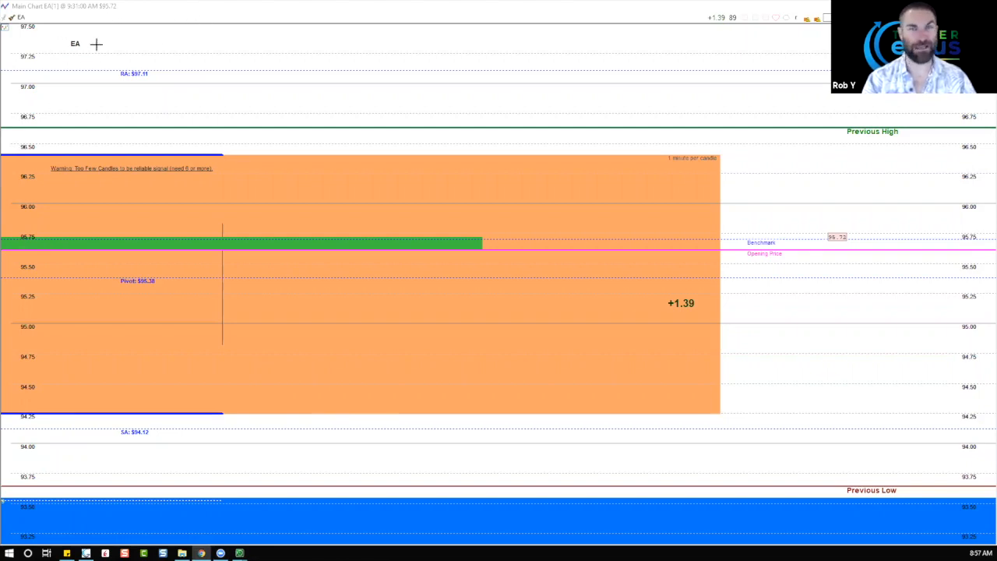
mouse_move(99, 28)
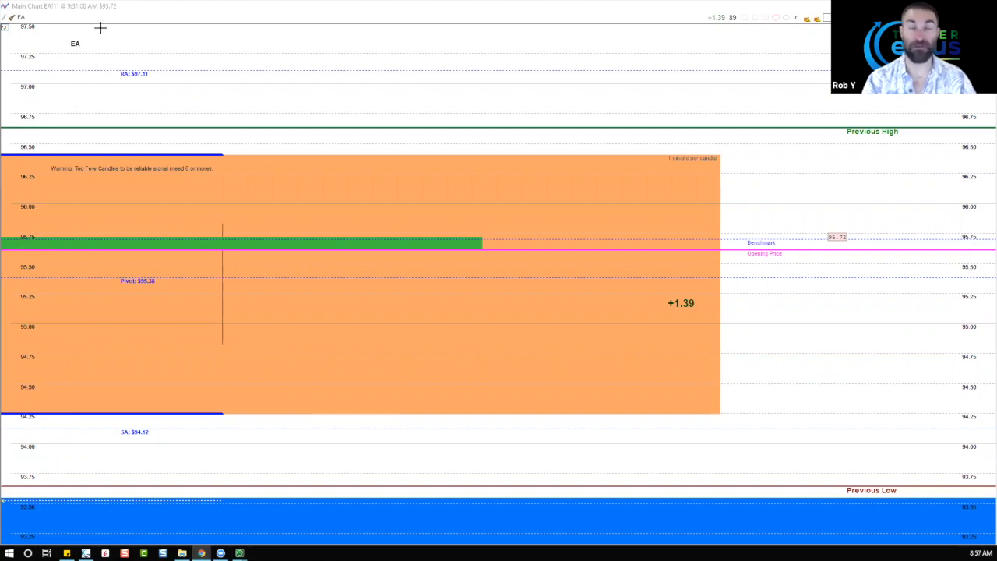
mouse_move(181, 29)
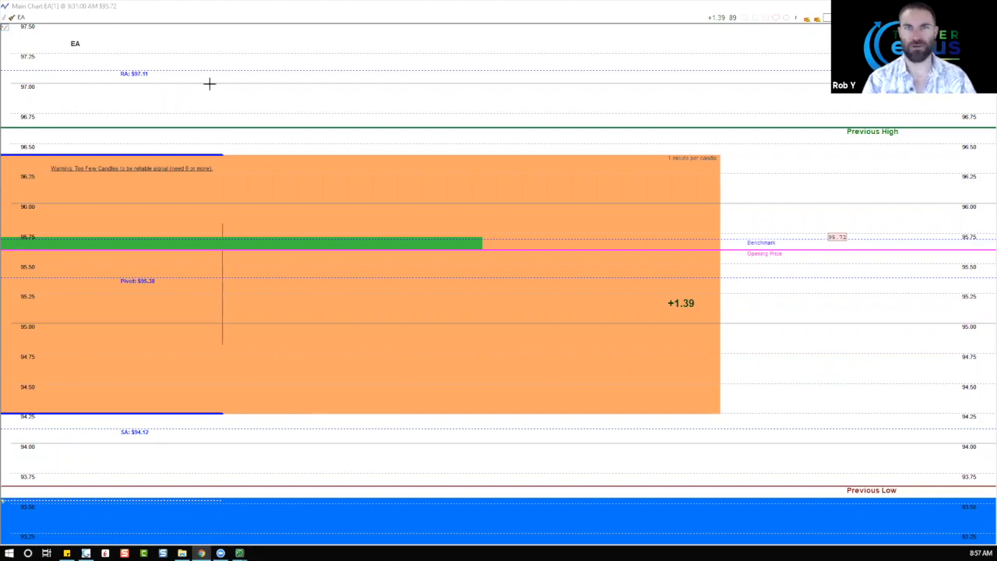
mouse_move(168, 75)
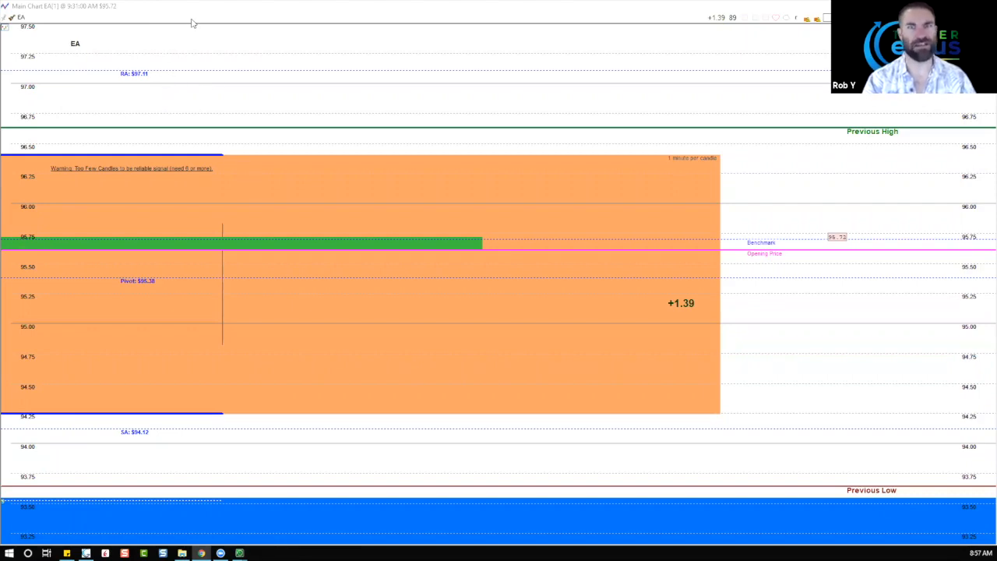
mouse_move(241, 35)
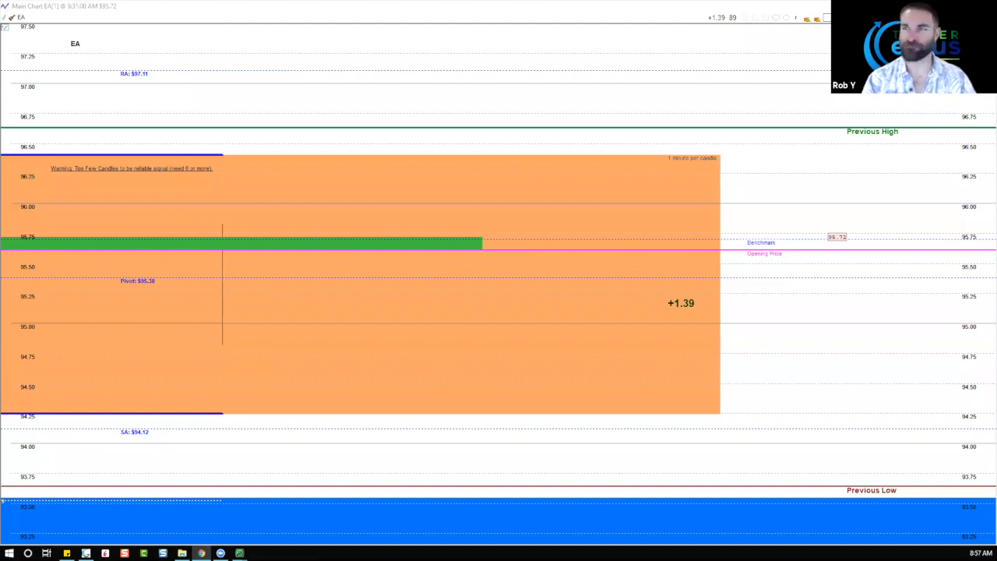
mouse_move(234, 22)
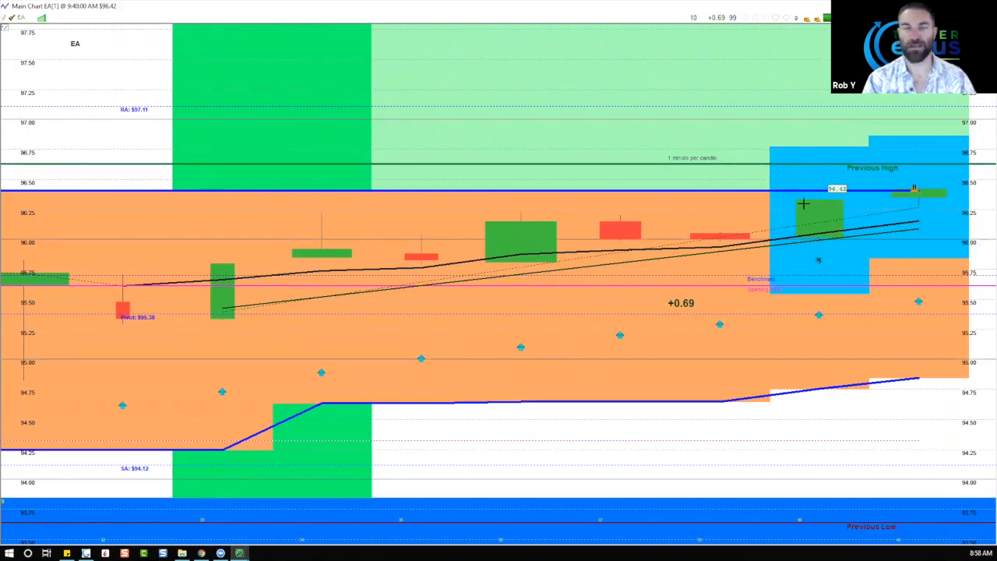
mouse_move(819, 230)
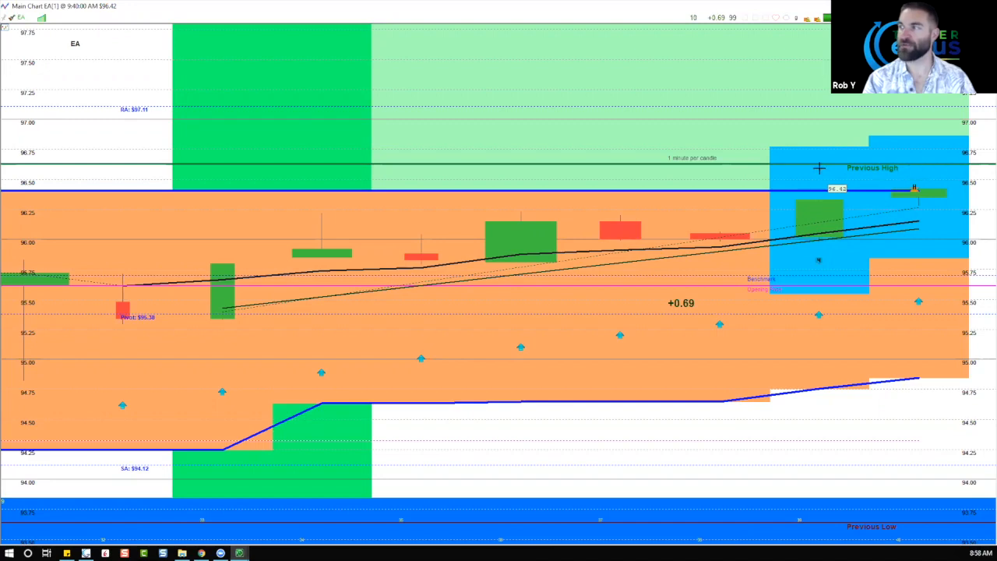
mouse_move(785, 257)
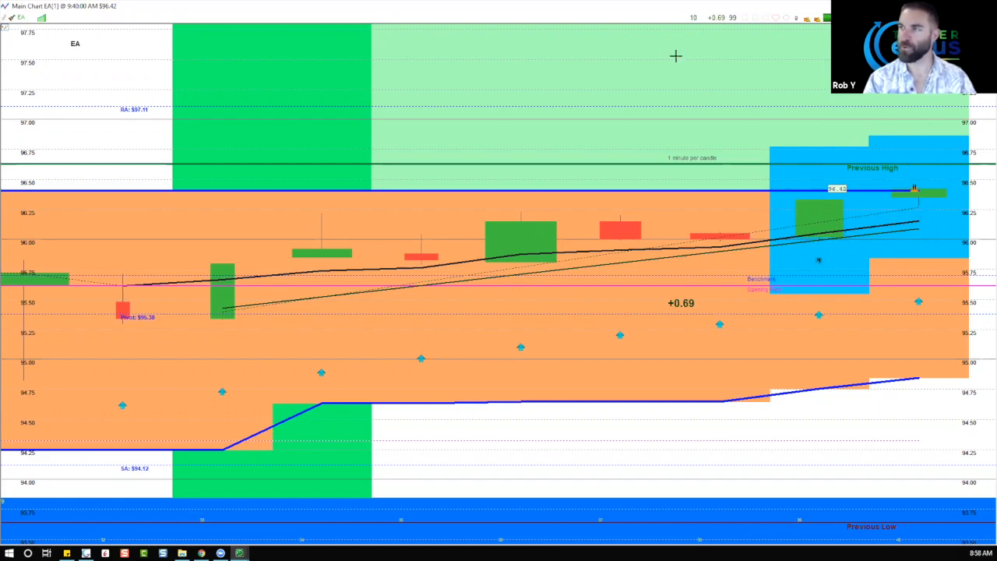
mouse_move(556, 99)
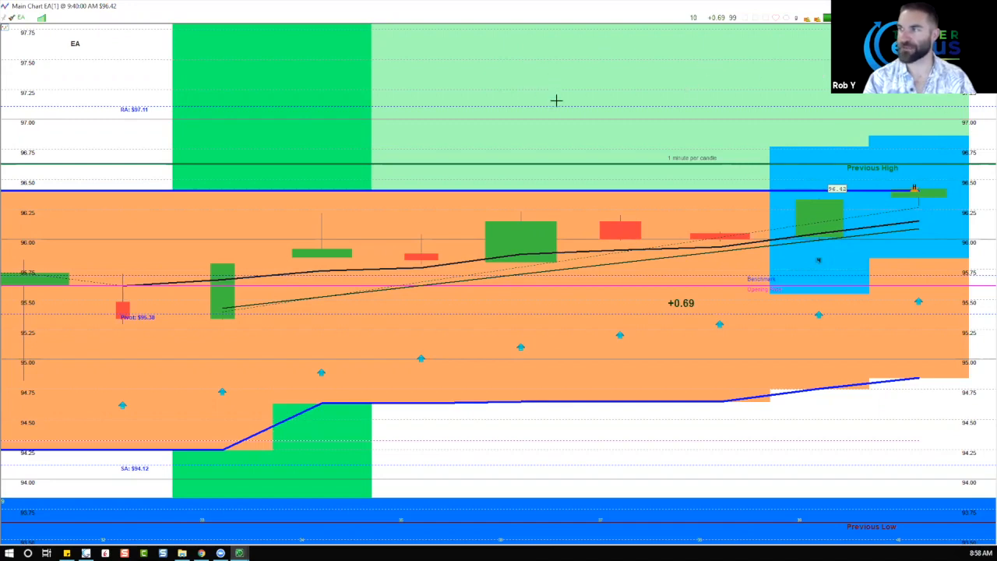
mouse_move(255, 54)
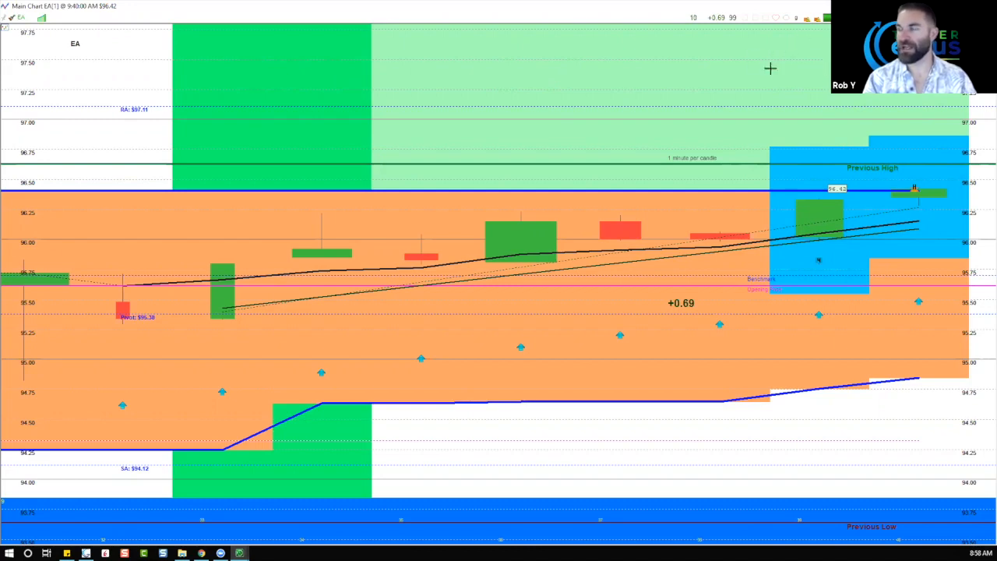
mouse_move(923, 187)
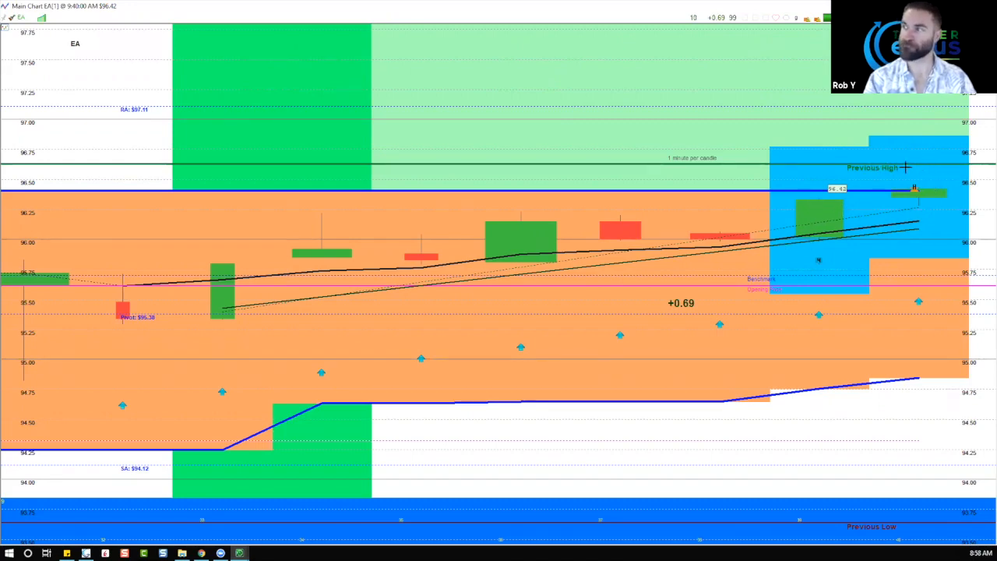
mouse_move(814, 169)
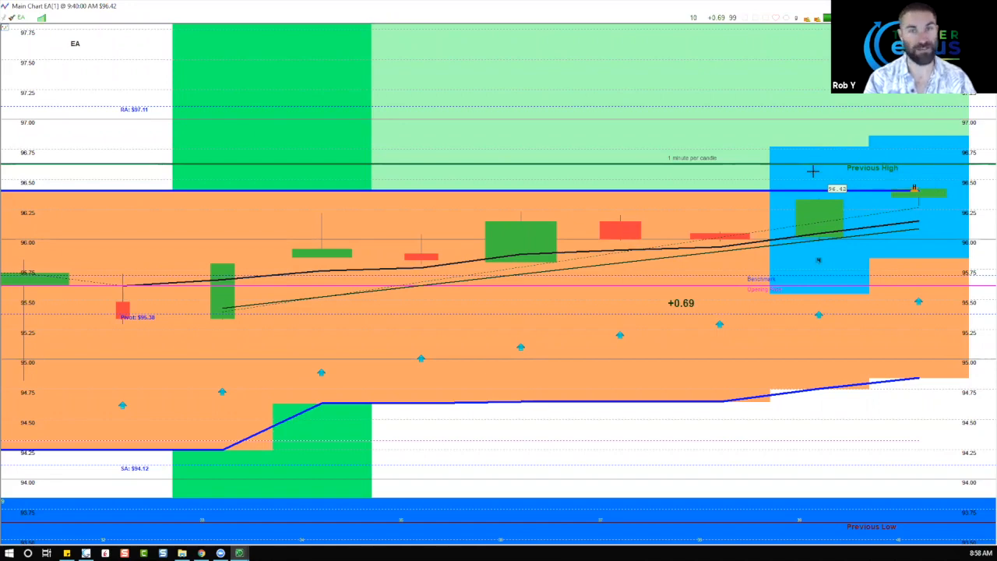
mouse_move(84, 169)
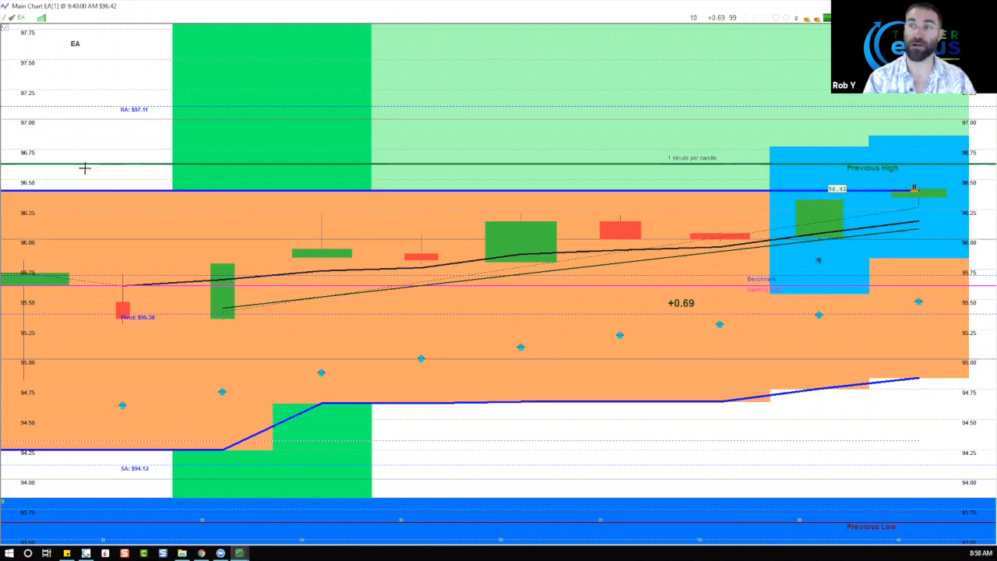
mouse_move(59, 109)
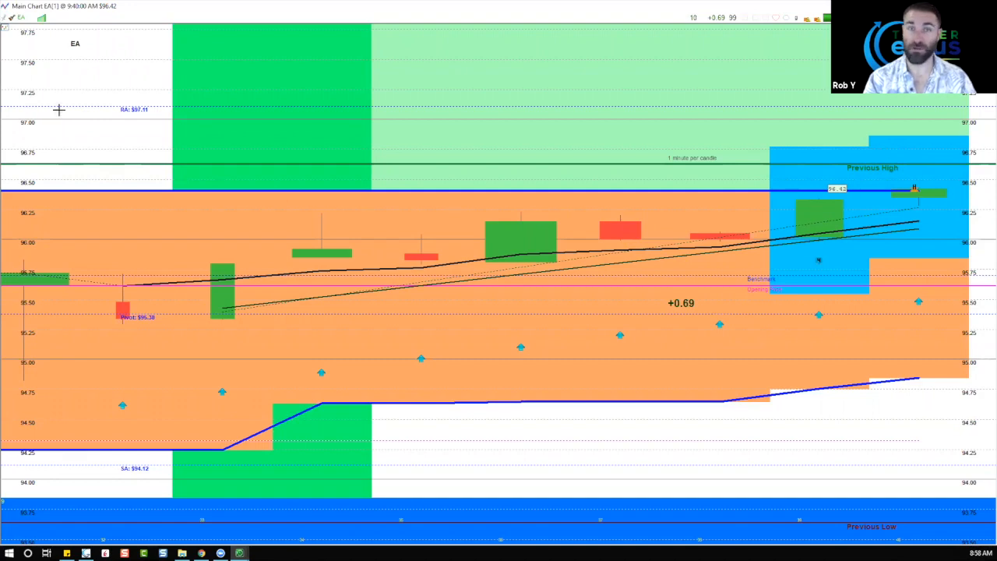
mouse_move(146, 128)
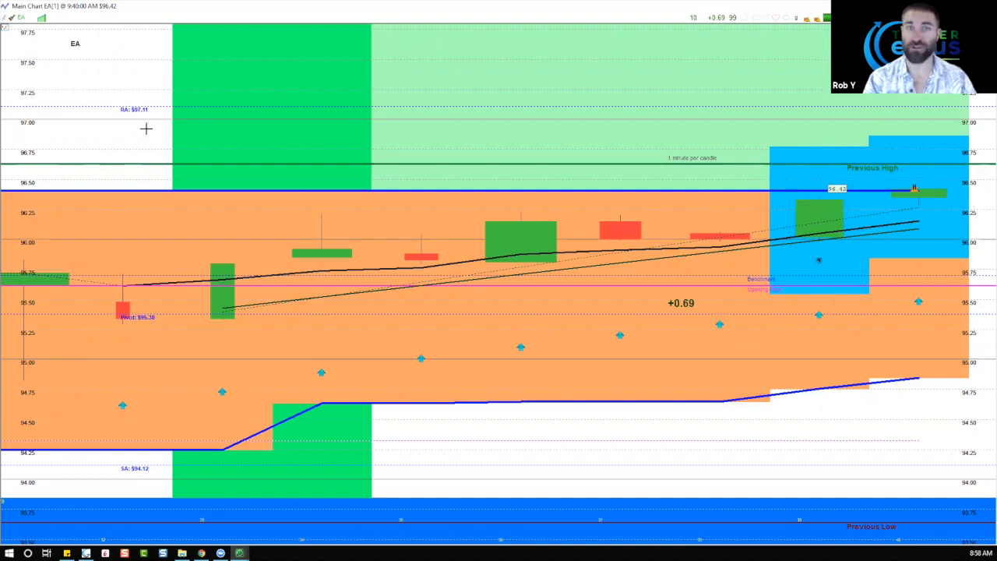
mouse_move(751, 181)
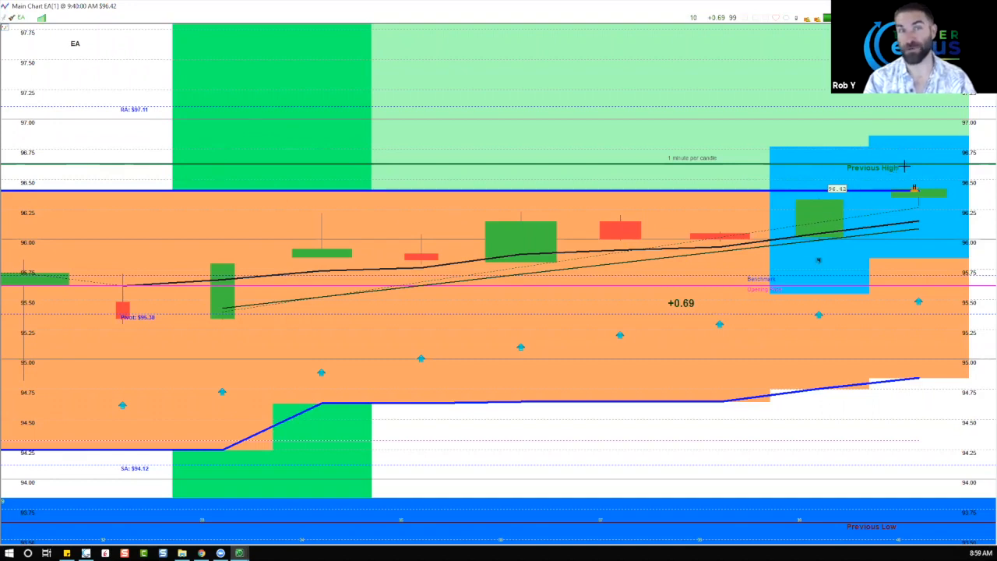
mouse_move(109, 114)
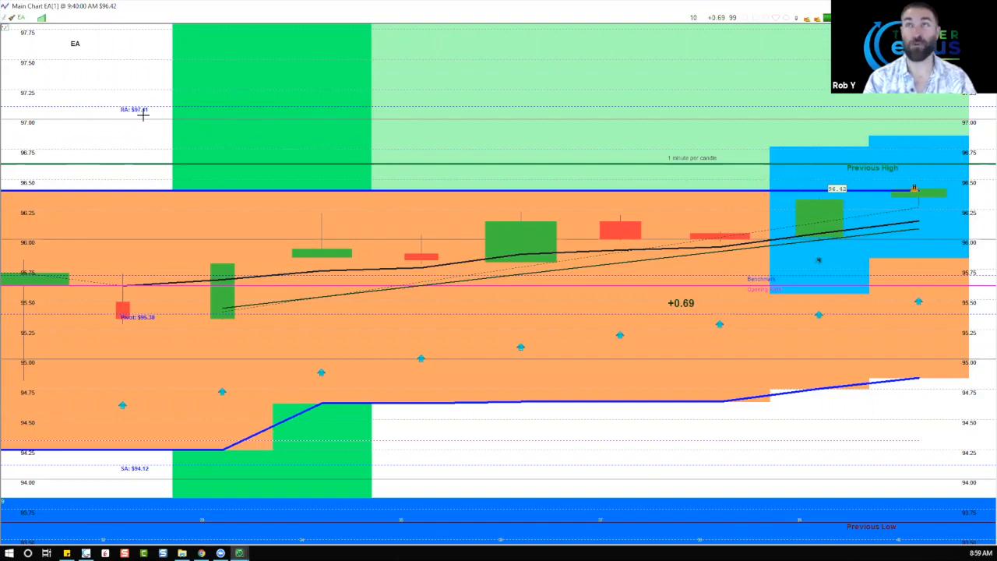
mouse_move(147, 122)
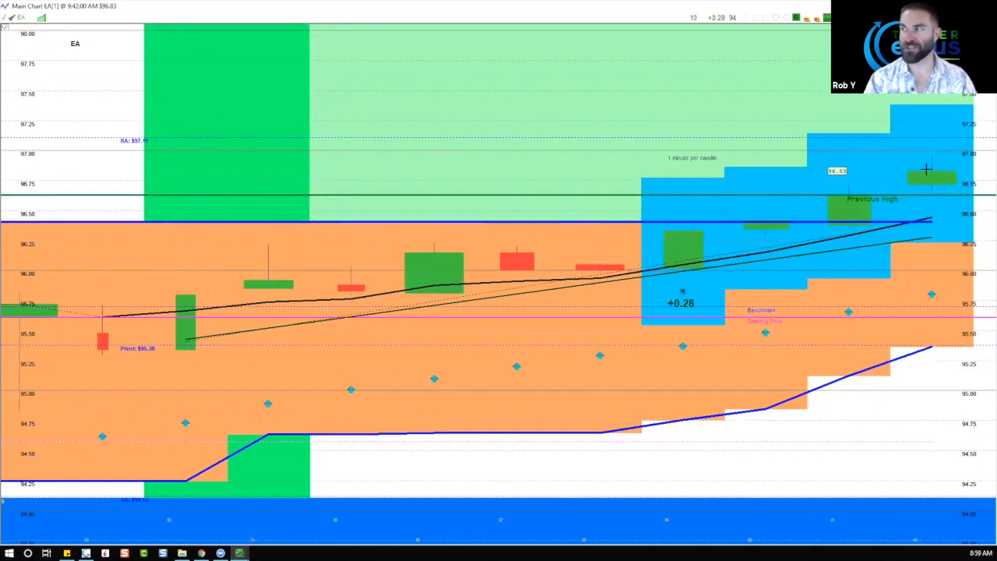
mouse_move(936, 179)
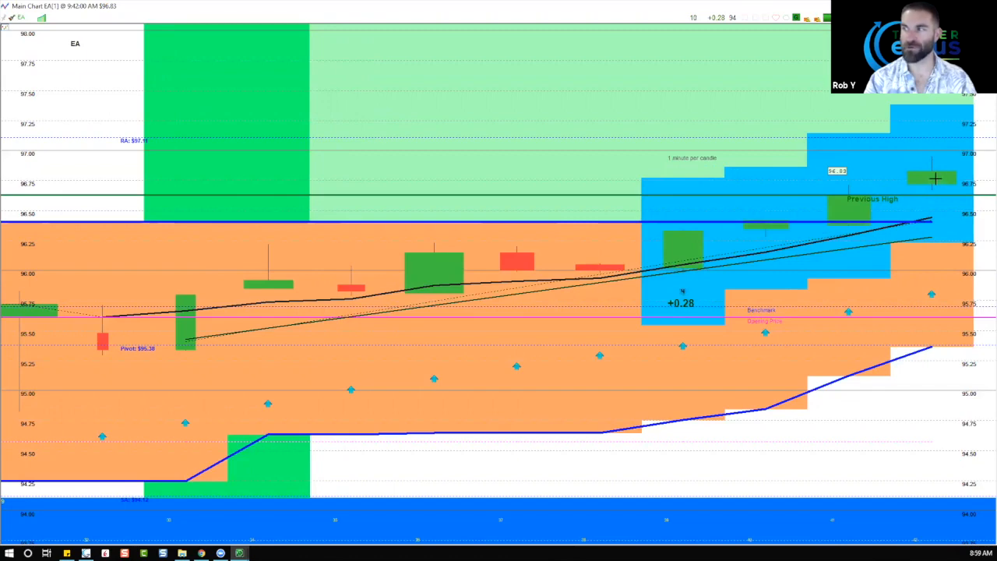
mouse_move(919, 164)
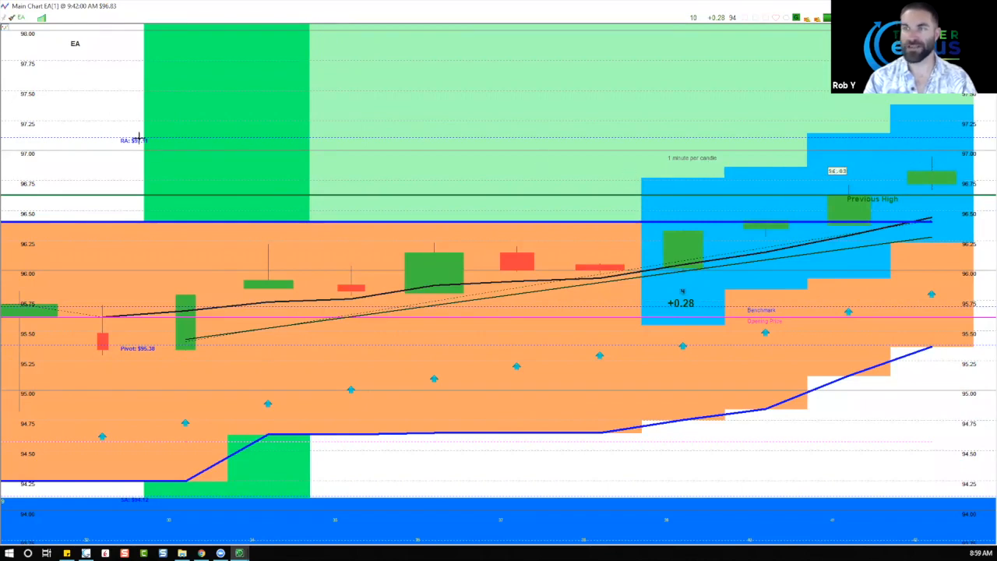
mouse_move(271, 84)
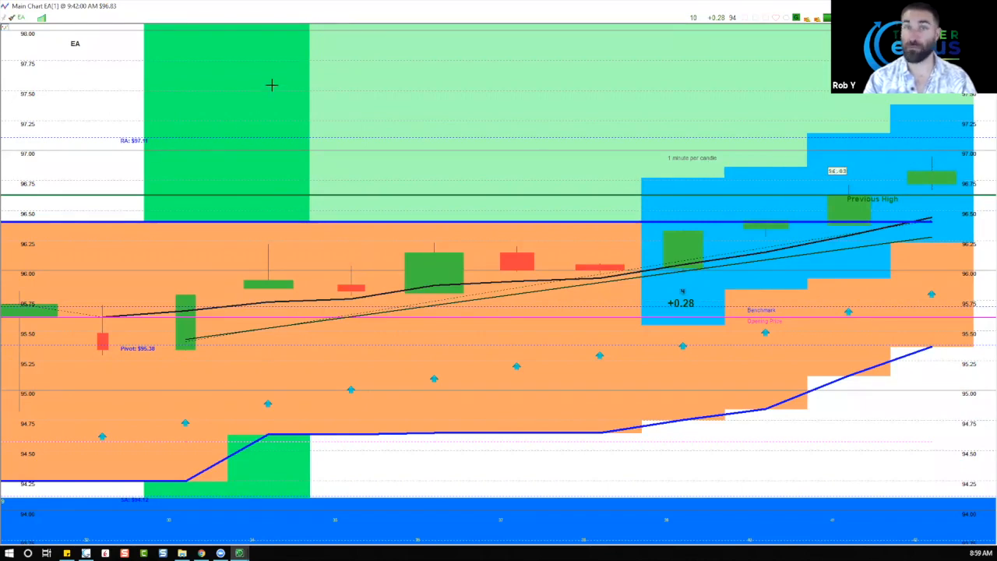
mouse_move(298, 83)
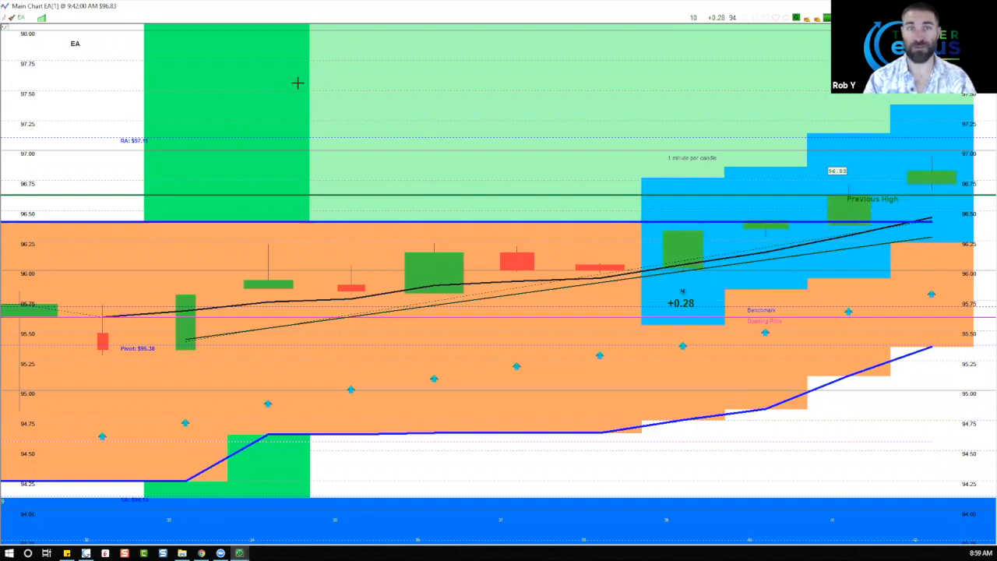
mouse_move(987, 137)
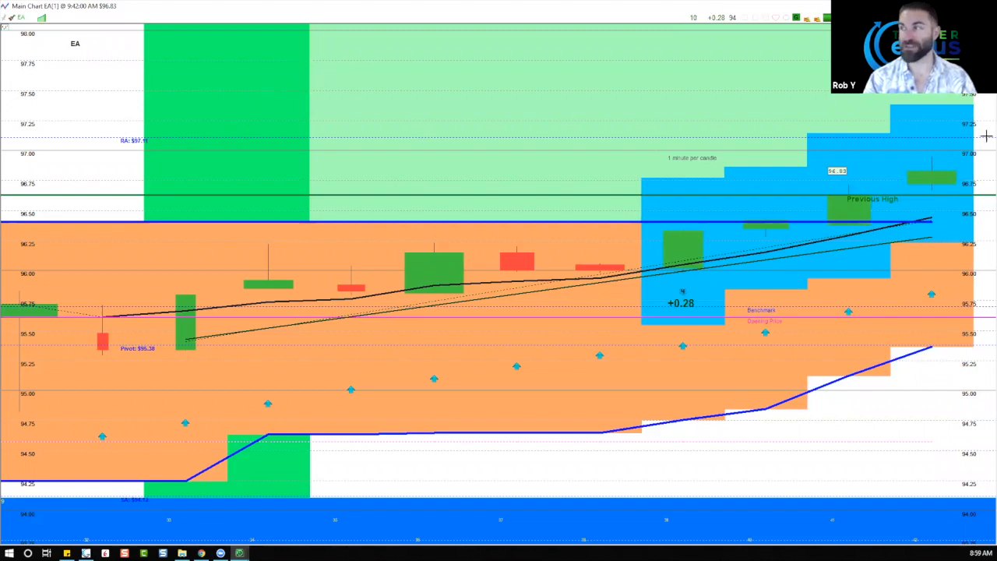
mouse_move(931, 181)
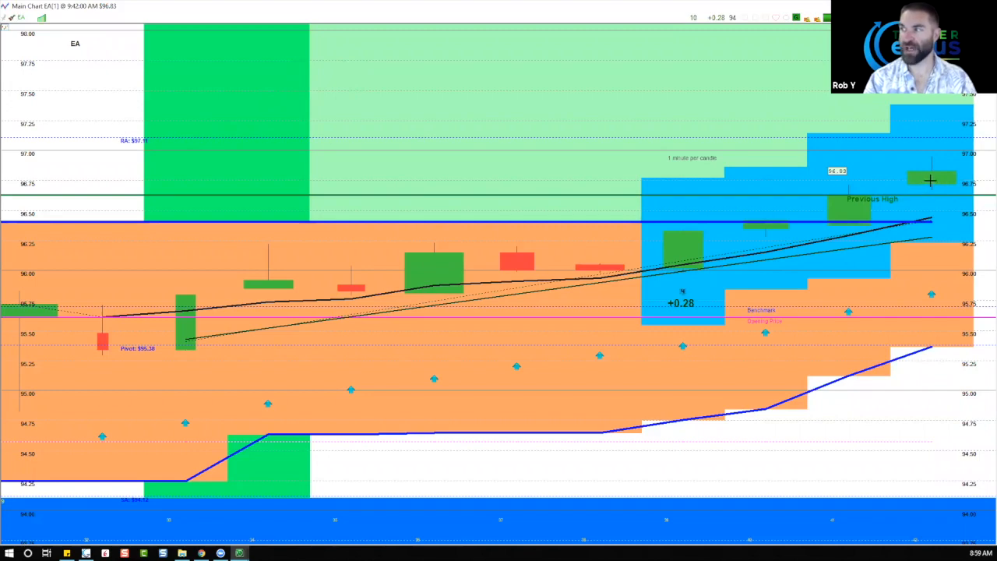
mouse_move(937, 146)
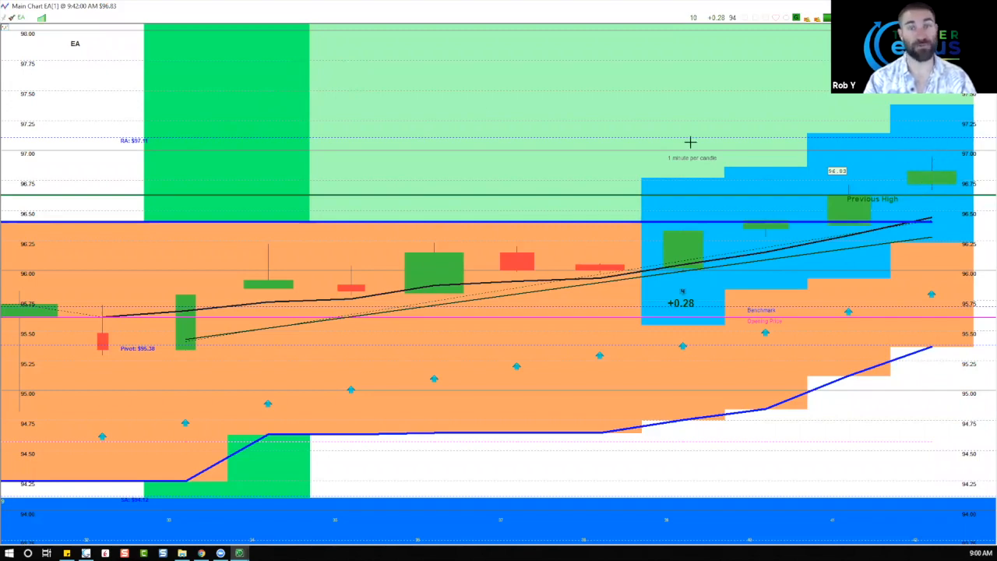
mouse_move(636, 49)
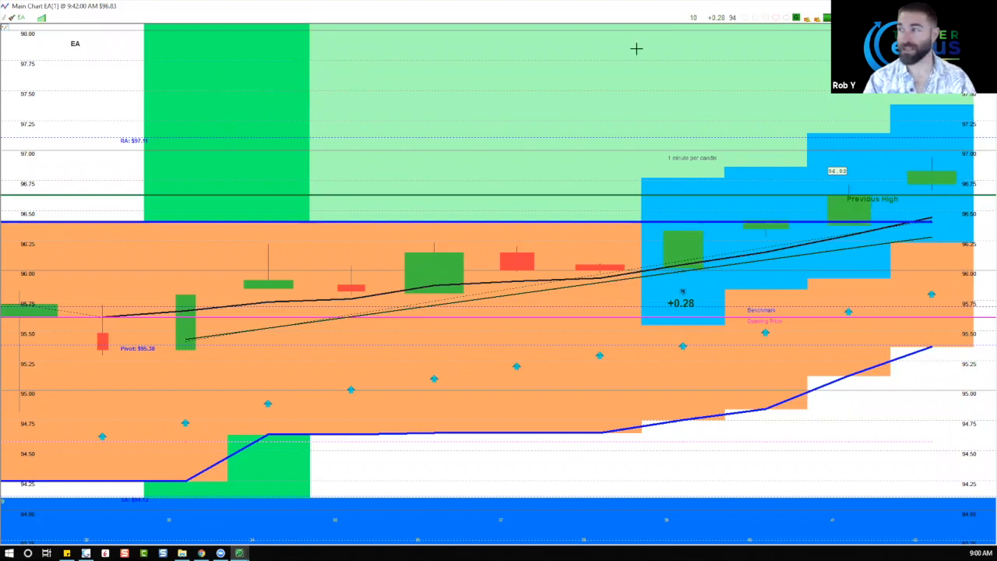
mouse_move(115, 75)
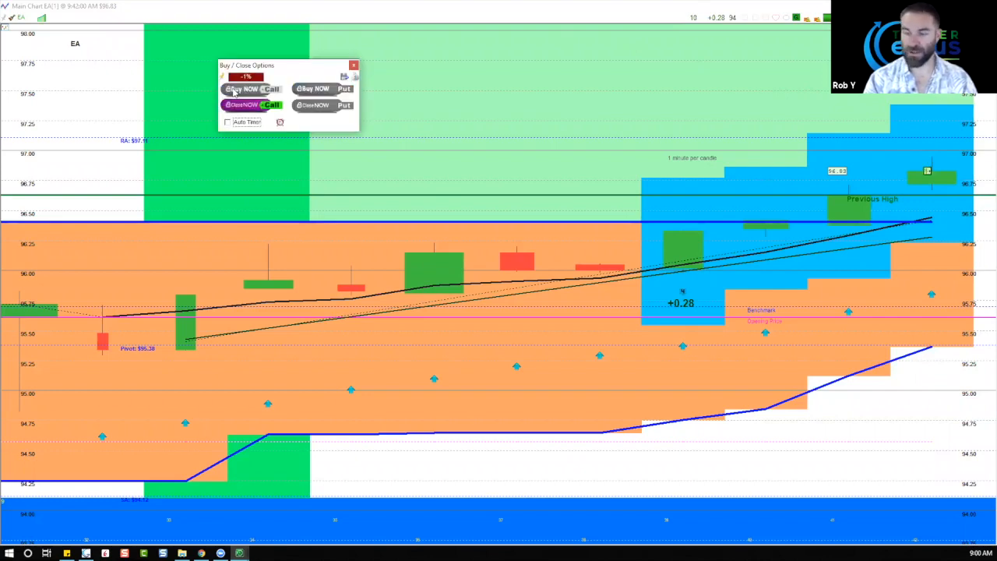
Bring up the Buy / Close Options window and choose Buy NOW Call on EA
click(246, 104)
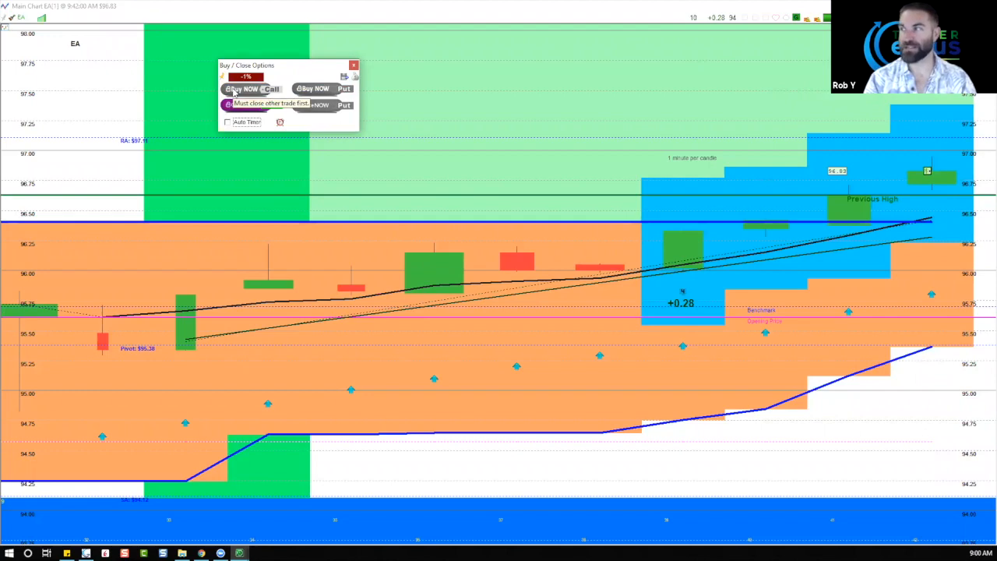
click(251, 105)
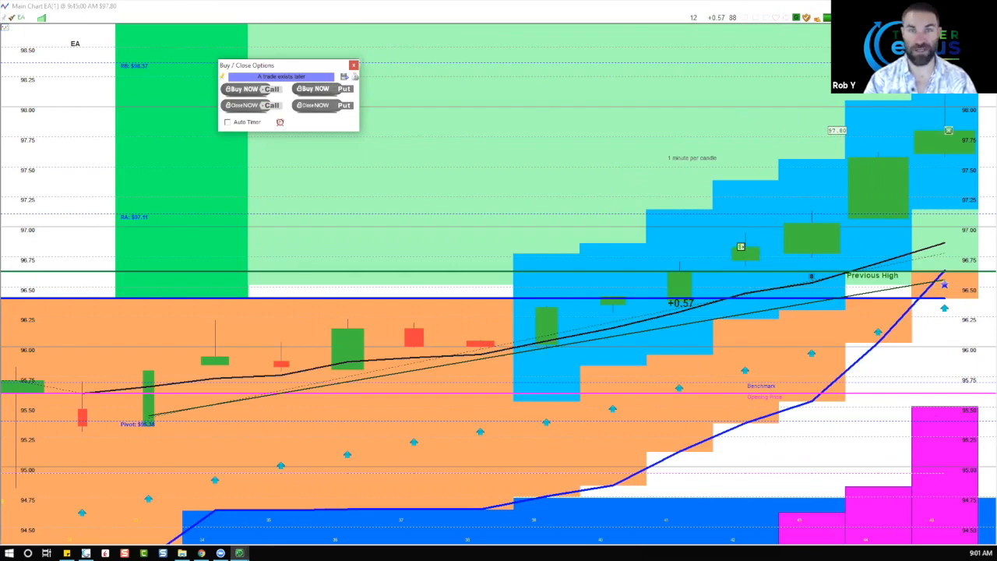
mouse_move(420, 215)
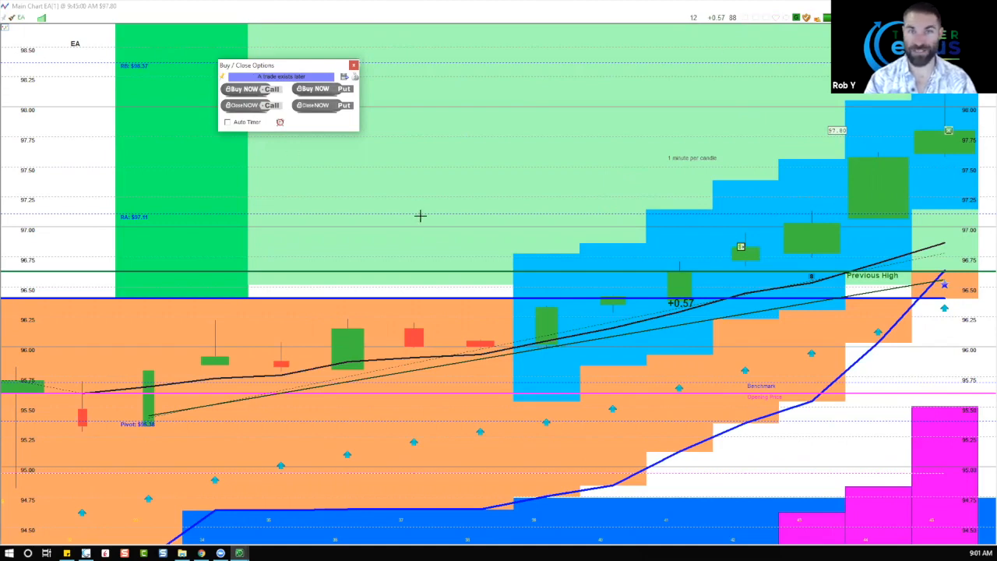
mouse_move(425, 171)
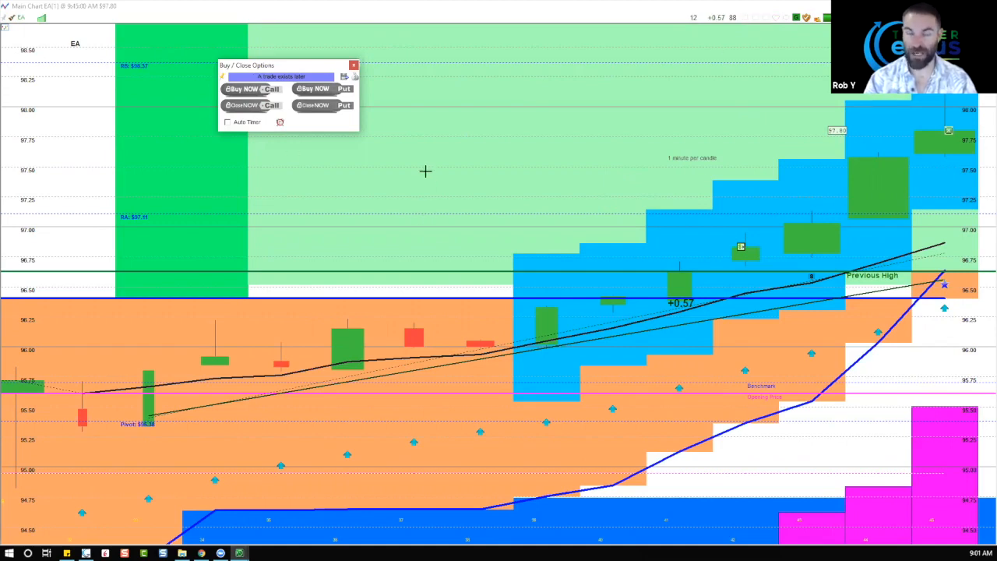
mouse_move(562, 281)
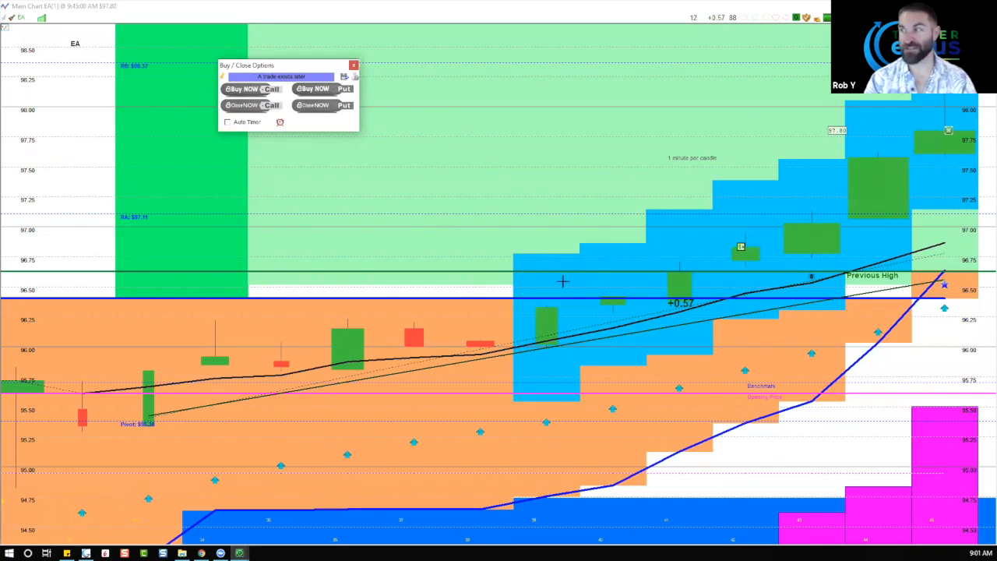
mouse_move(854, 171)
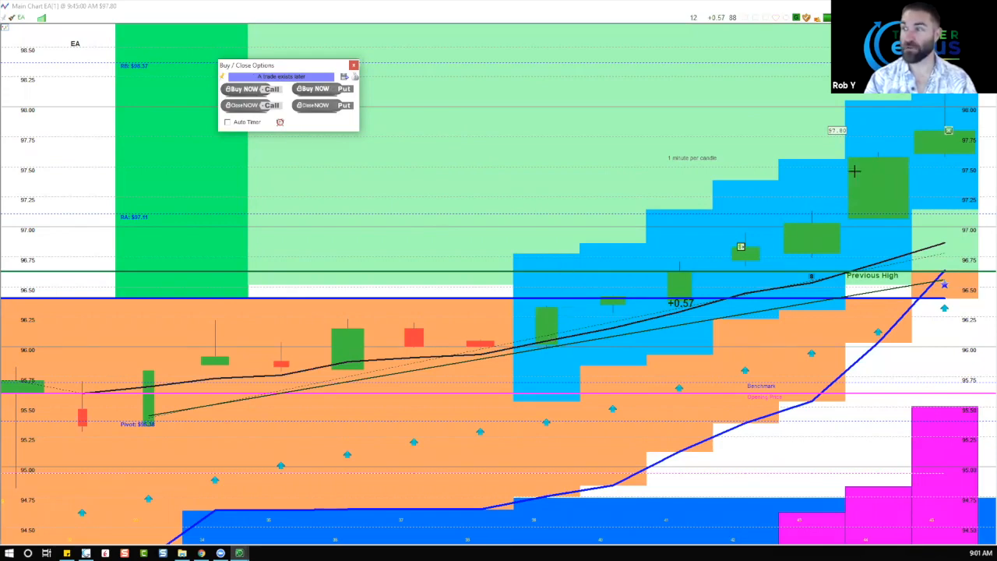
mouse_move(552, 300)
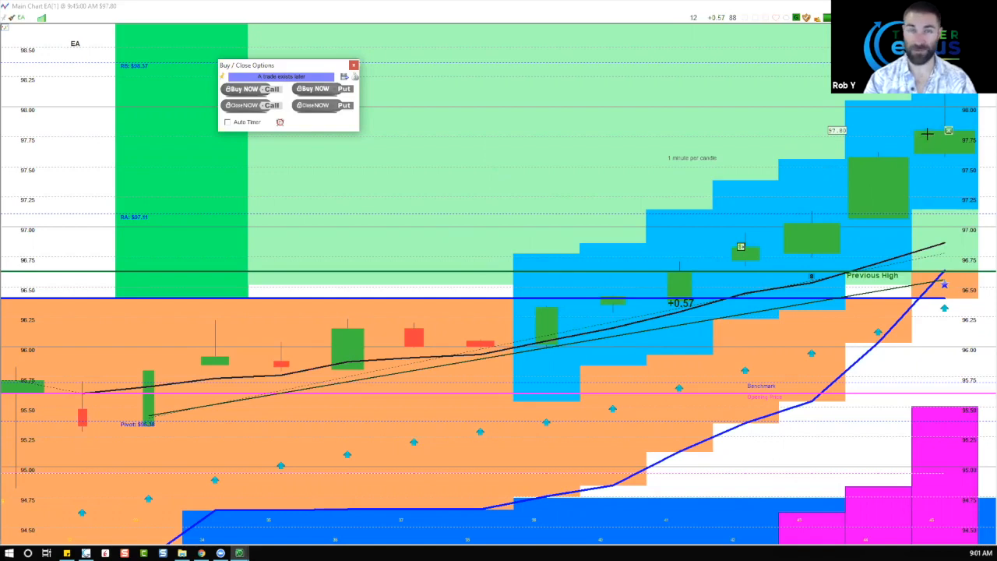
mouse_move(810, 119)
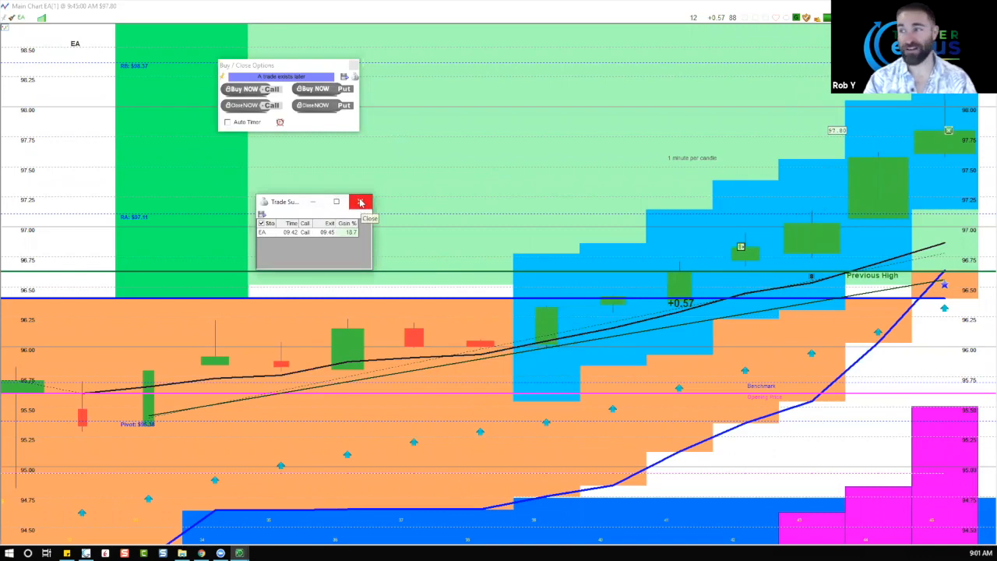
click(362, 203)
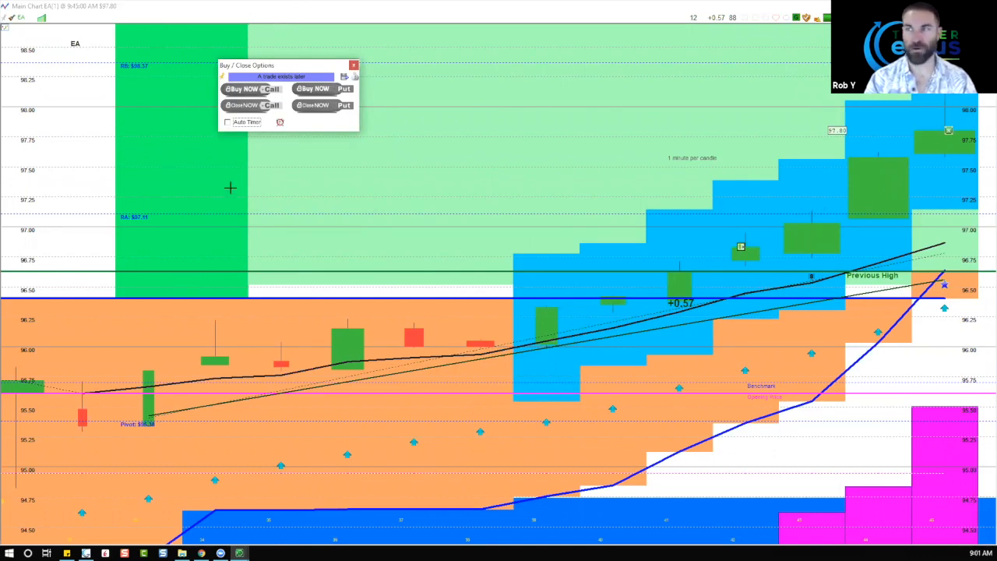
mouse_move(735, 103)
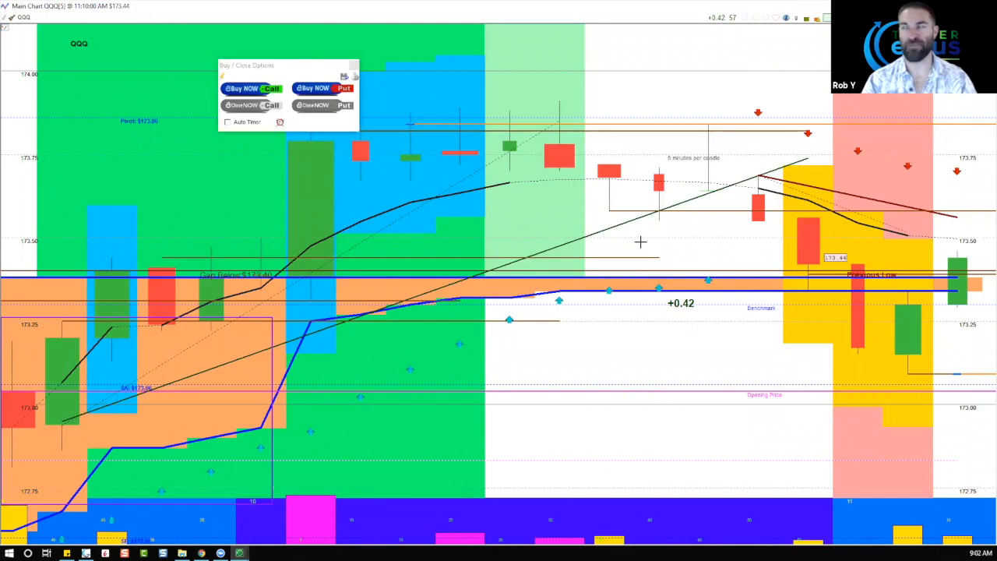
mouse_move(91, 408)
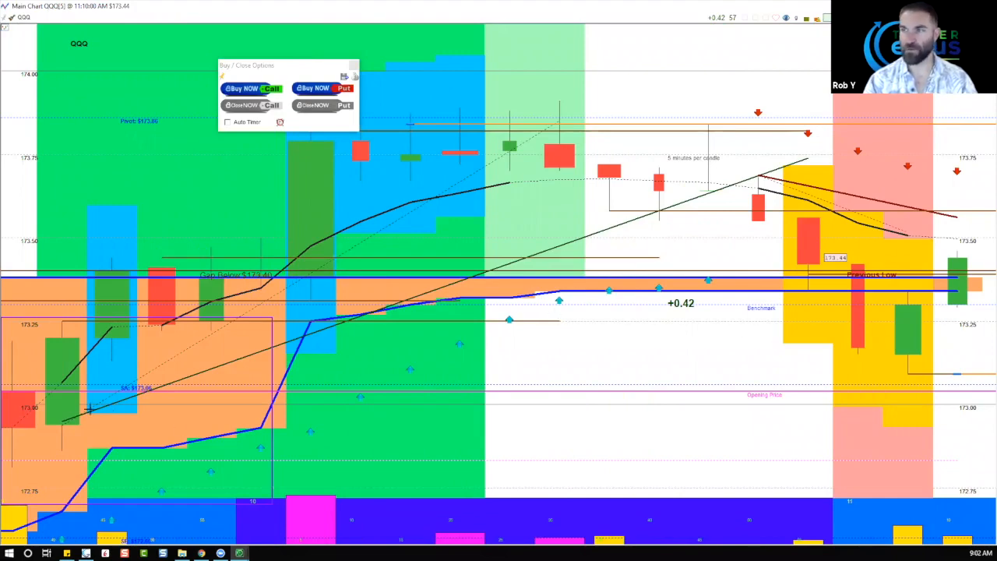
mouse_move(174, 349)
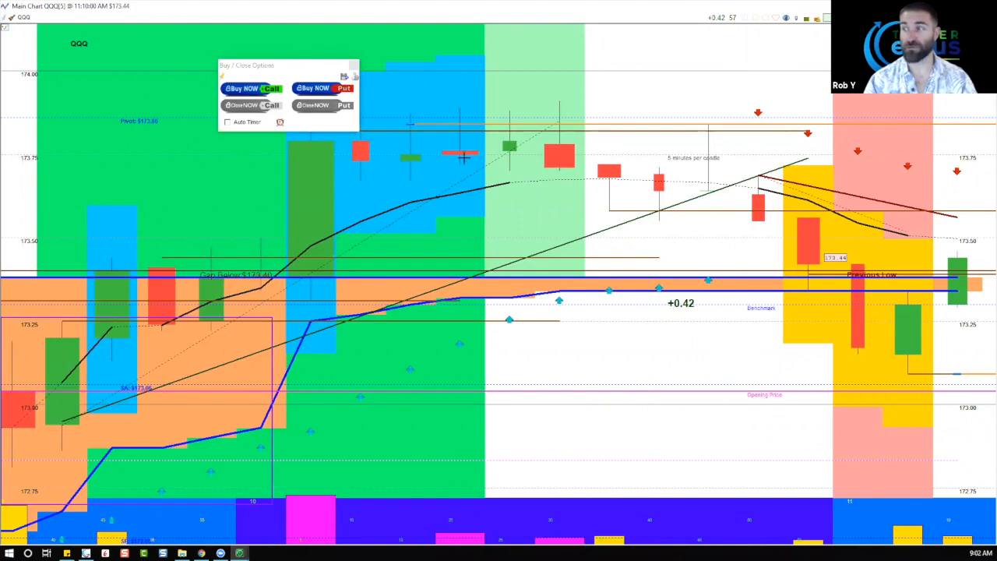
mouse_move(626, 168)
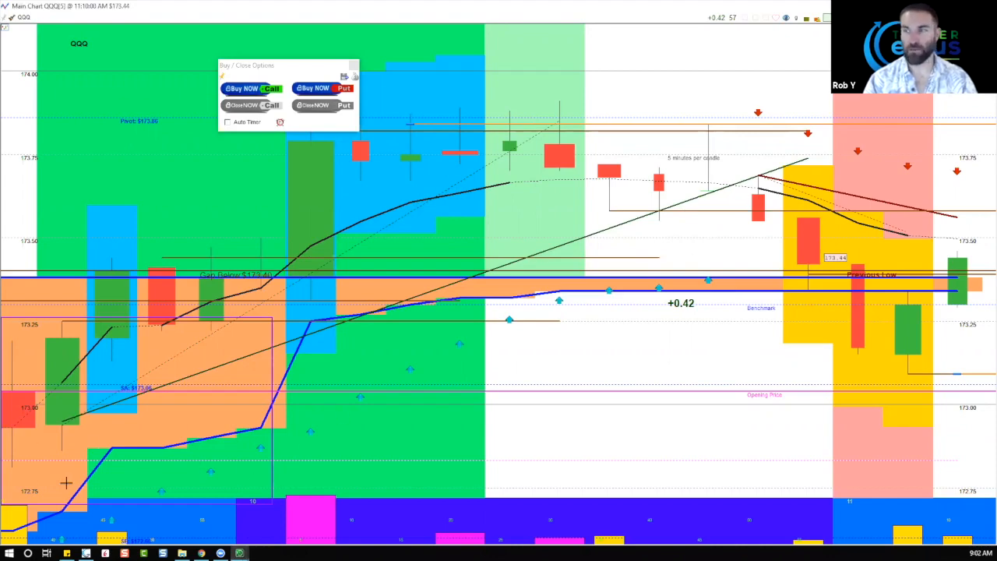
mouse_move(653, 144)
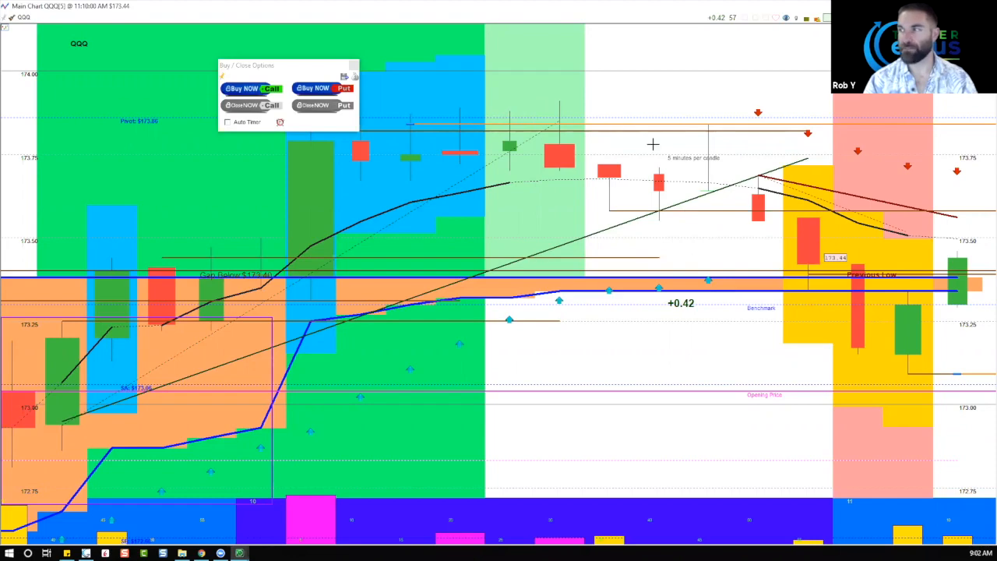
mouse_move(907, 388)
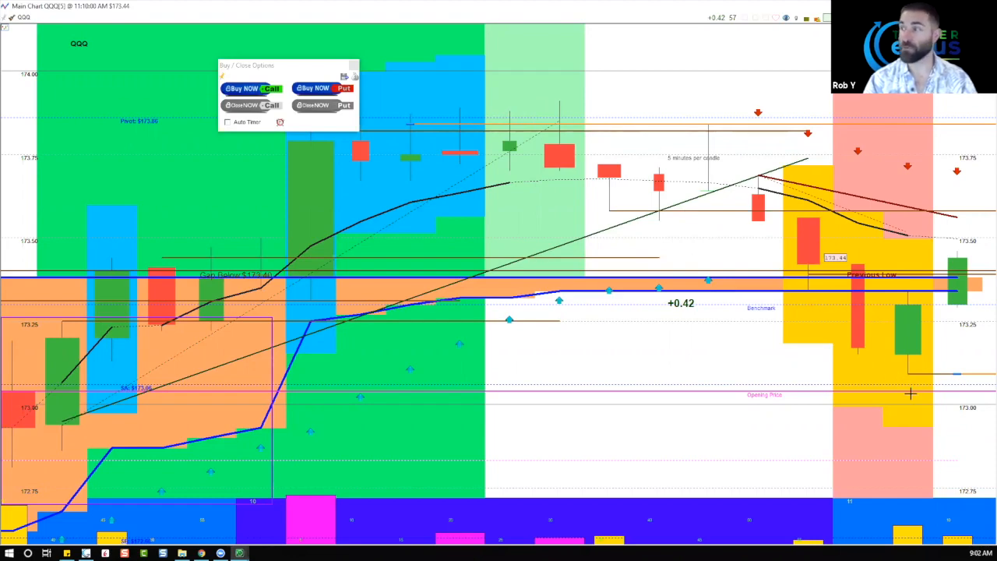
mouse_move(123, 388)
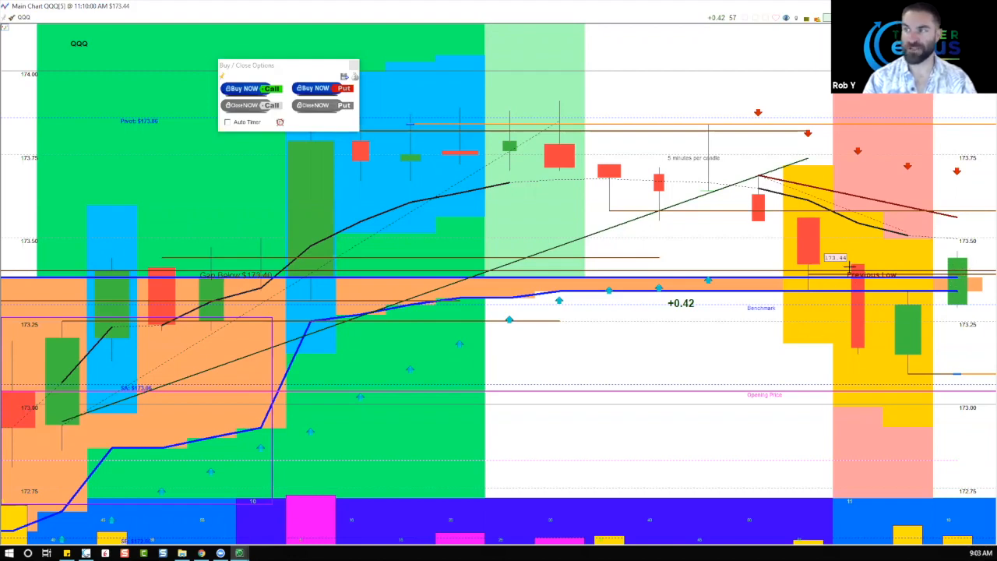
mouse_move(502, 22)
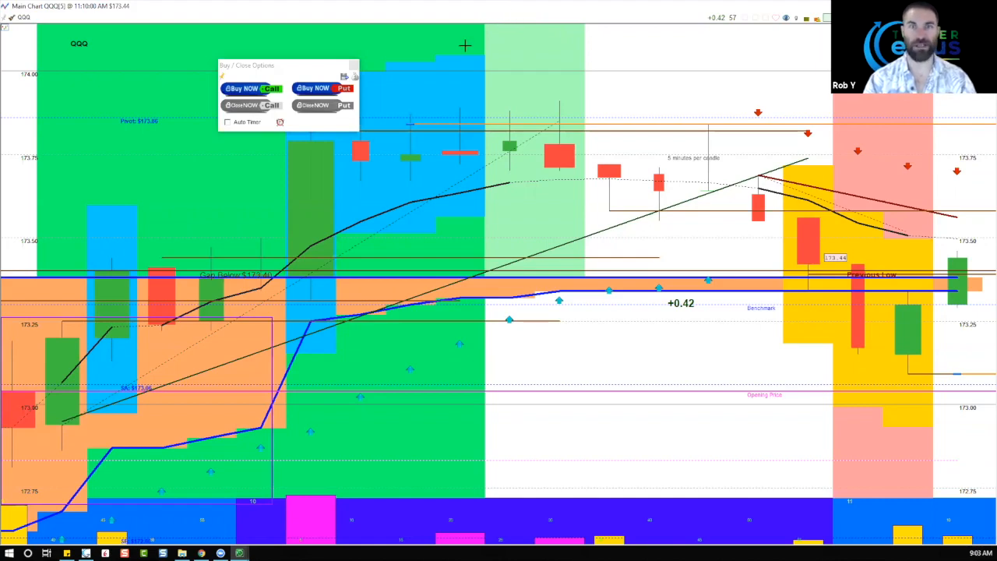
mouse_move(475, 44)
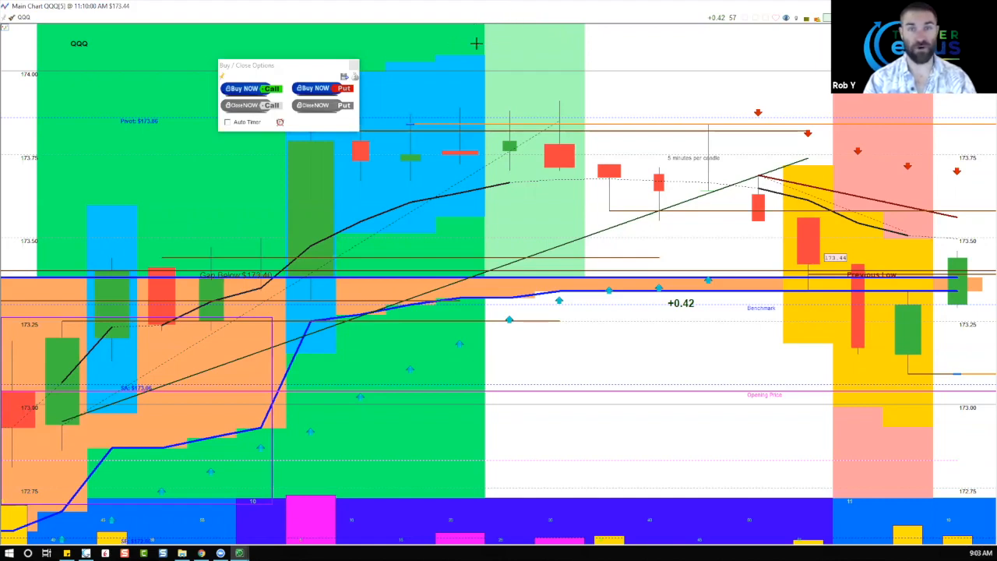
mouse_move(664, 162)
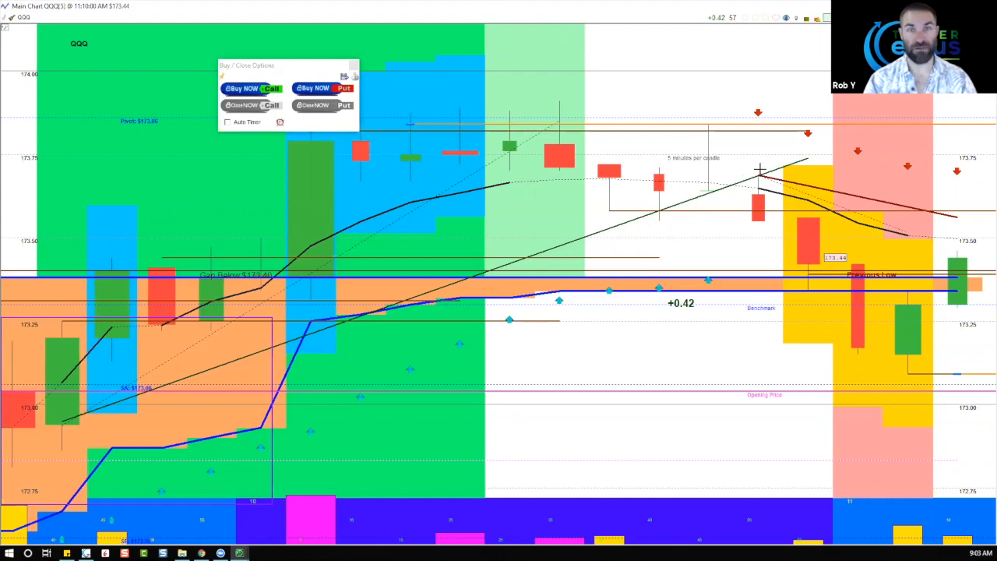
mouse_move(419, 254)
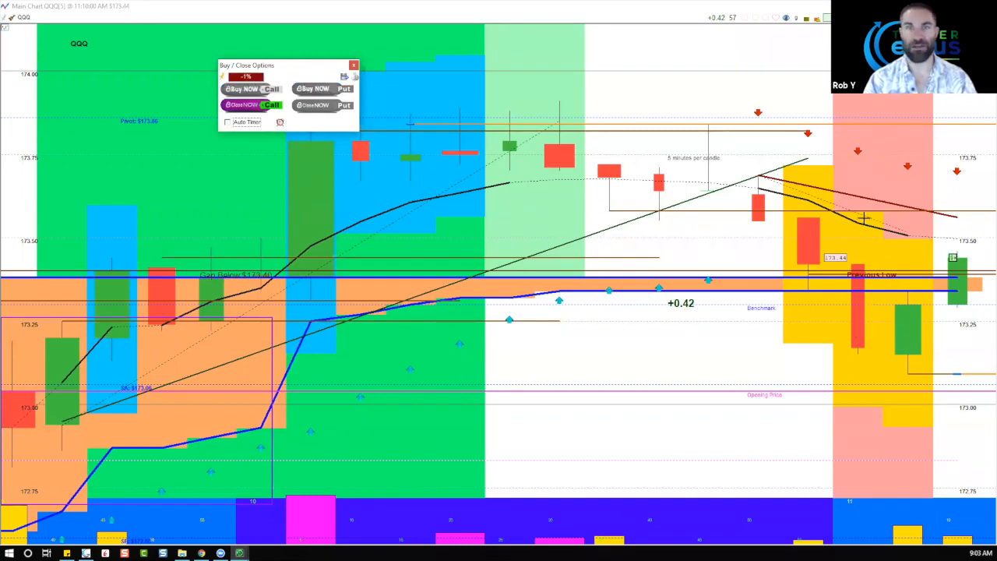
mouse_move(726, 140)
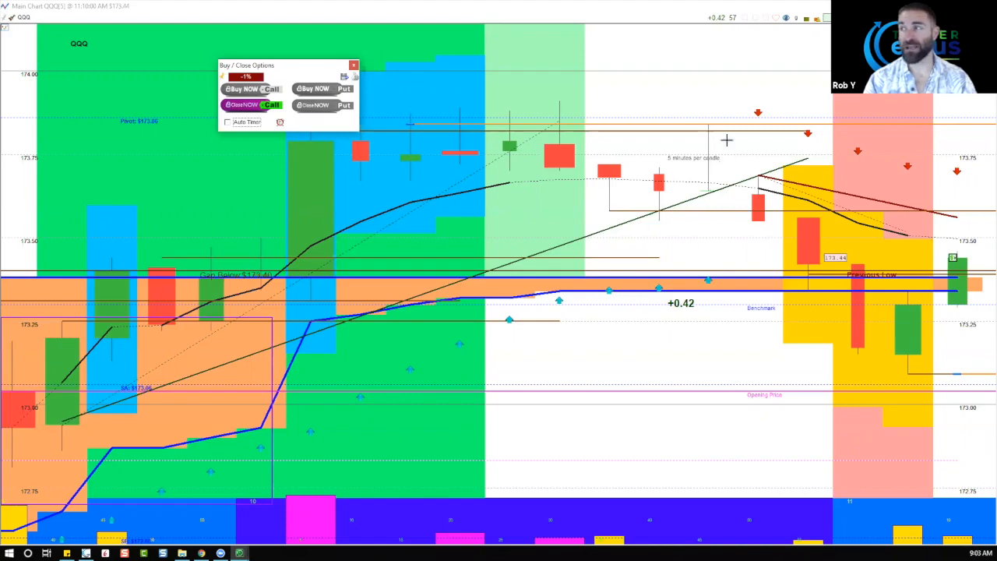
mouse_move(590, 128)
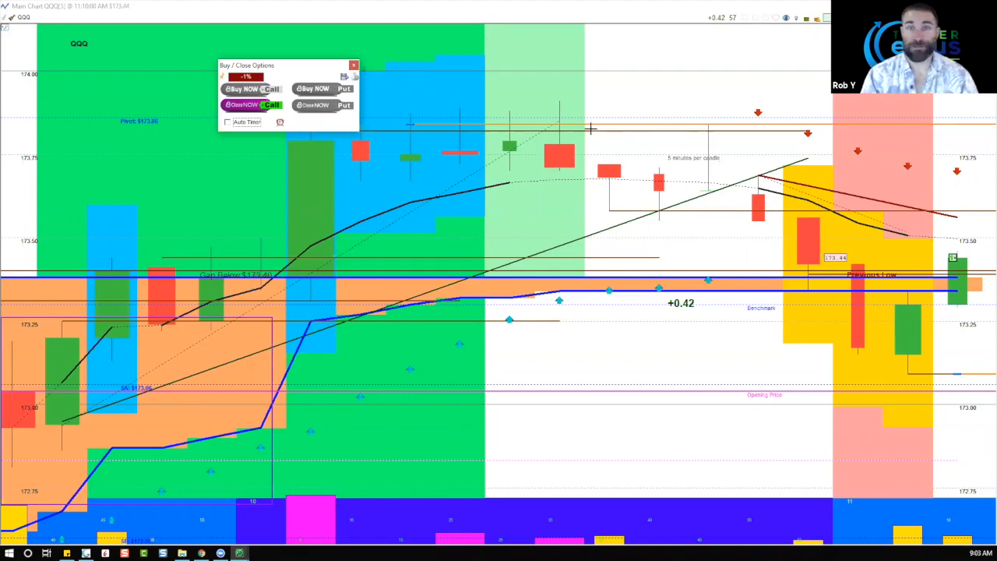
mouse_move(523, 224)
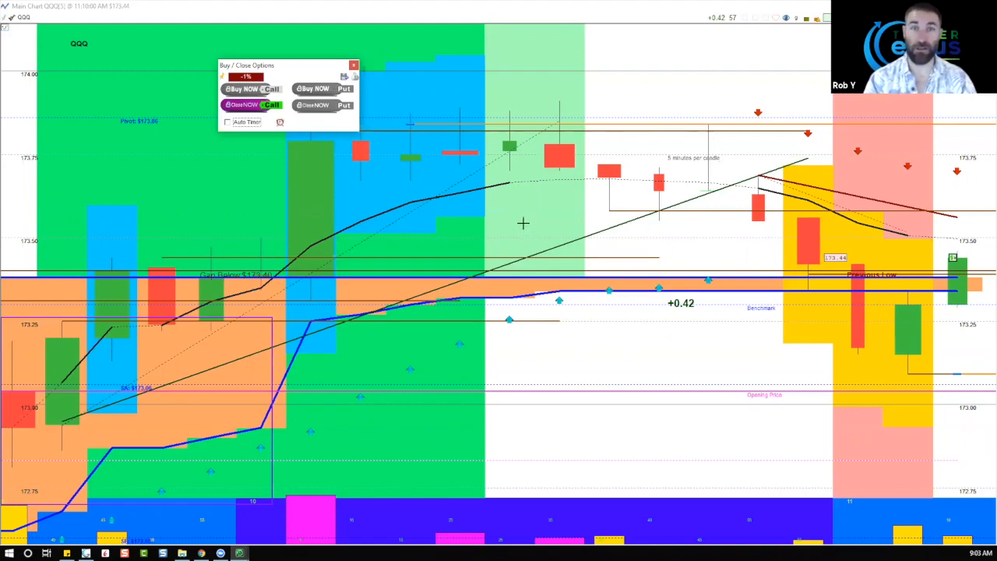
mouse_move(827, 296)
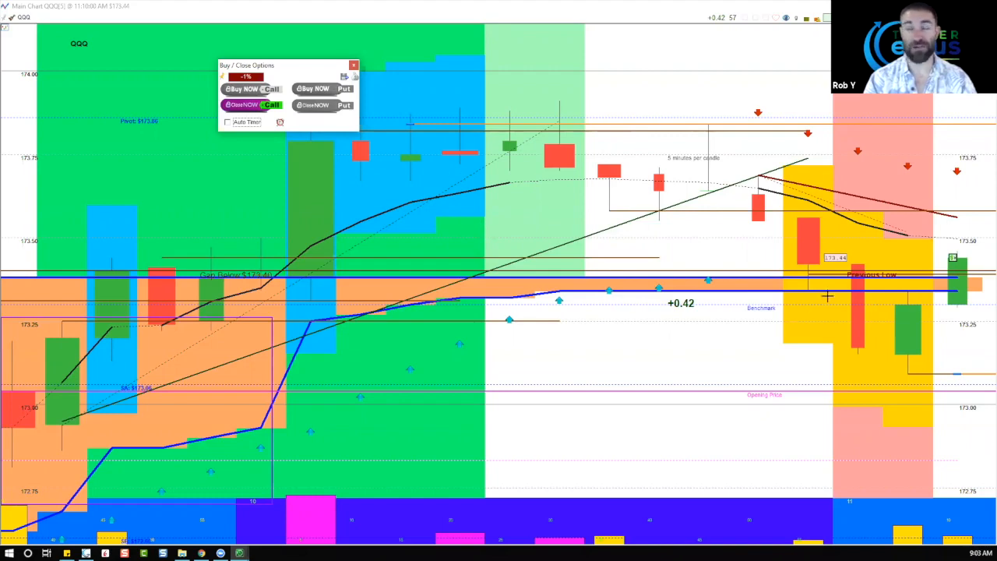
mouse_move(838, 327)
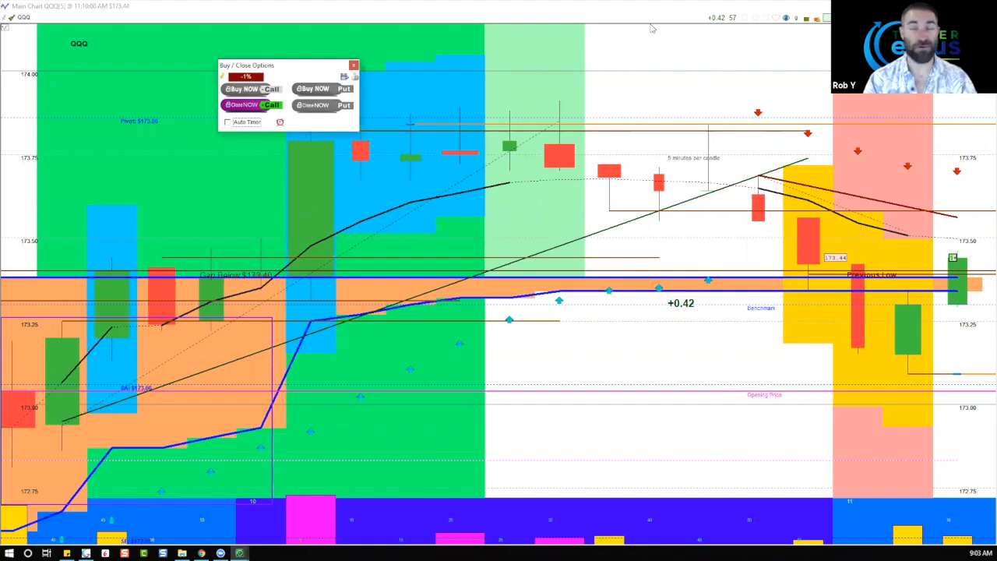
mouse_move(530, 62)
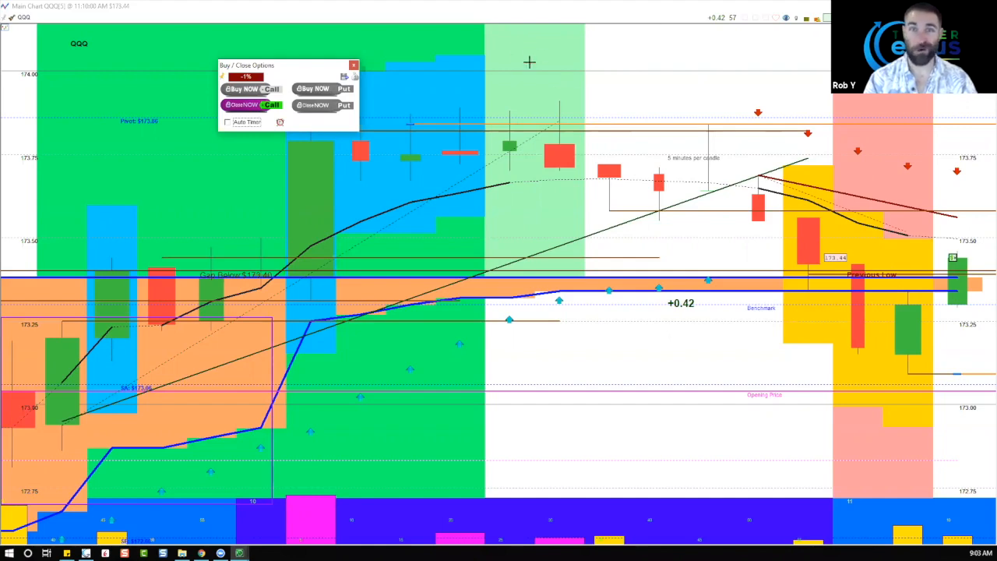
mouse_move(516, 84)
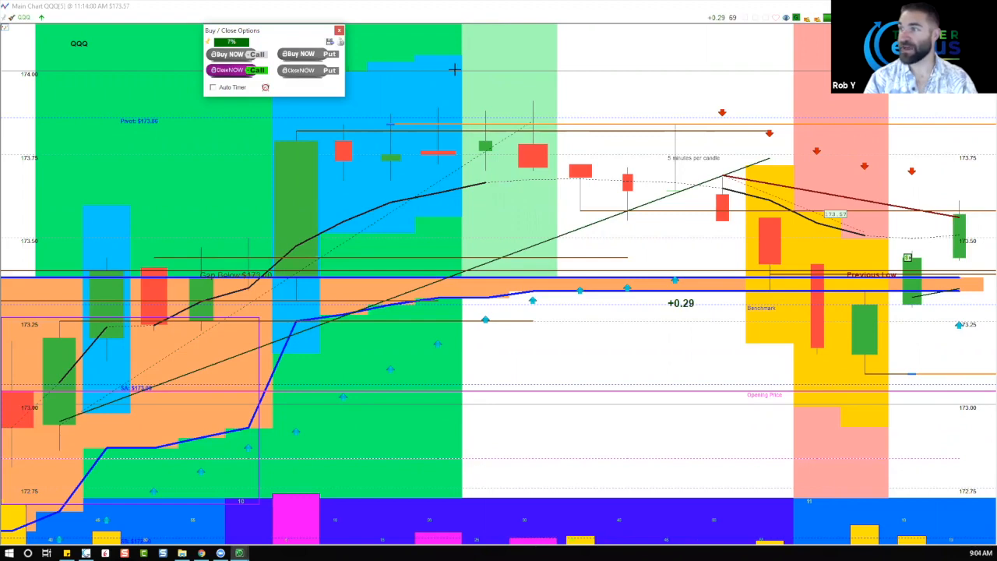
mouse_move(564, 206)
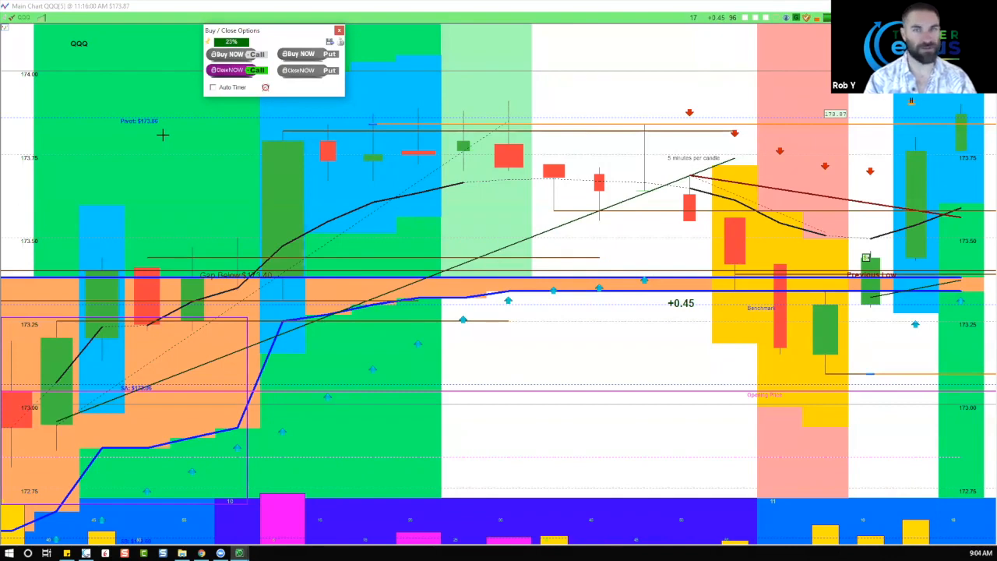
mouse_move(336, 304)
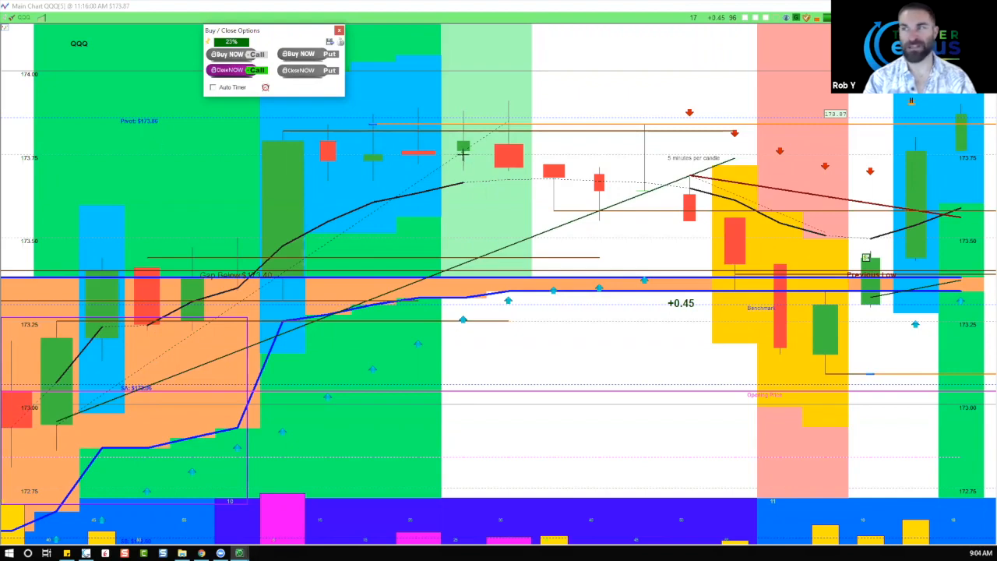
mouse_move(237, 70)
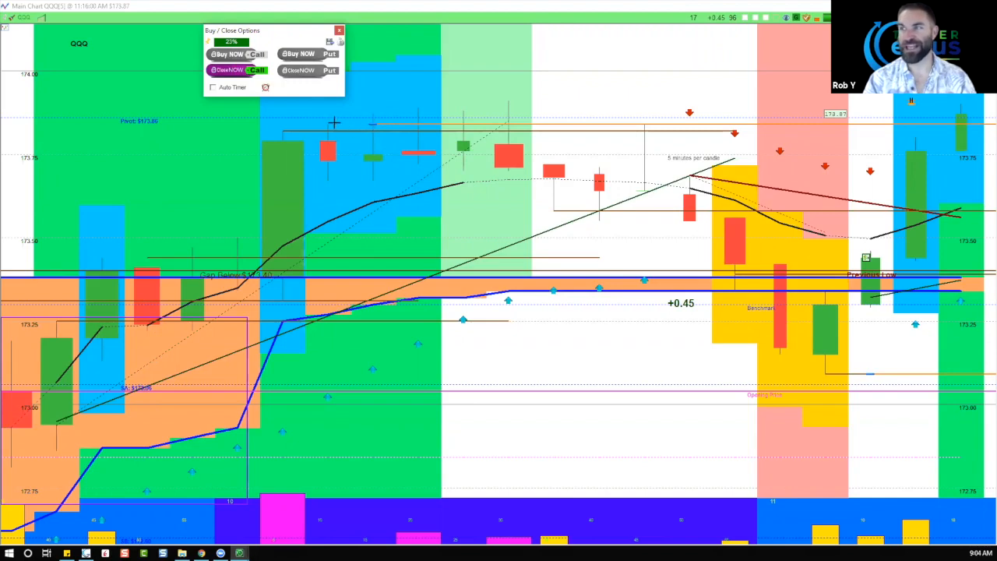
mouse_move(309, 153)
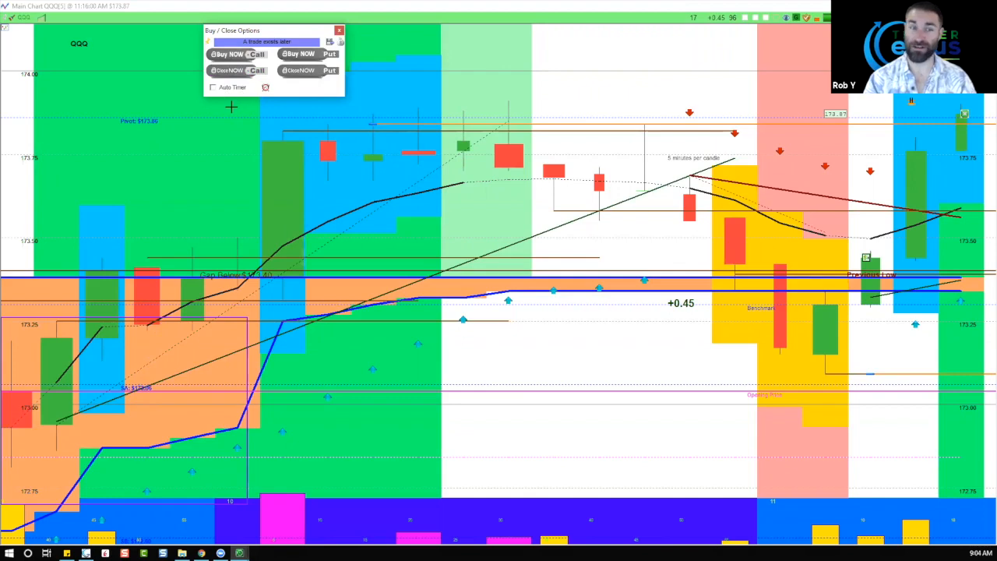
mouse_move(284, 78)
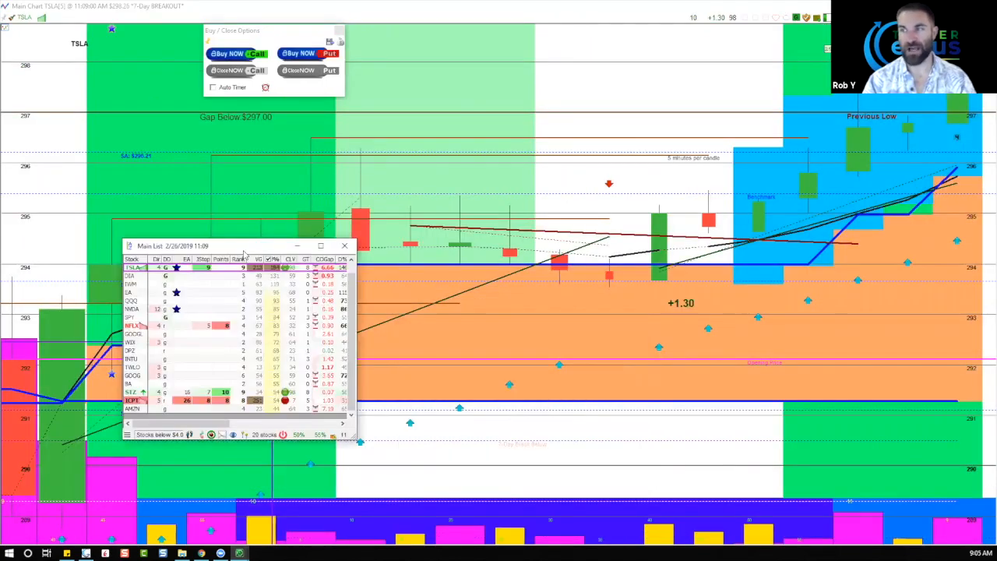
mouse_move(237, 252)
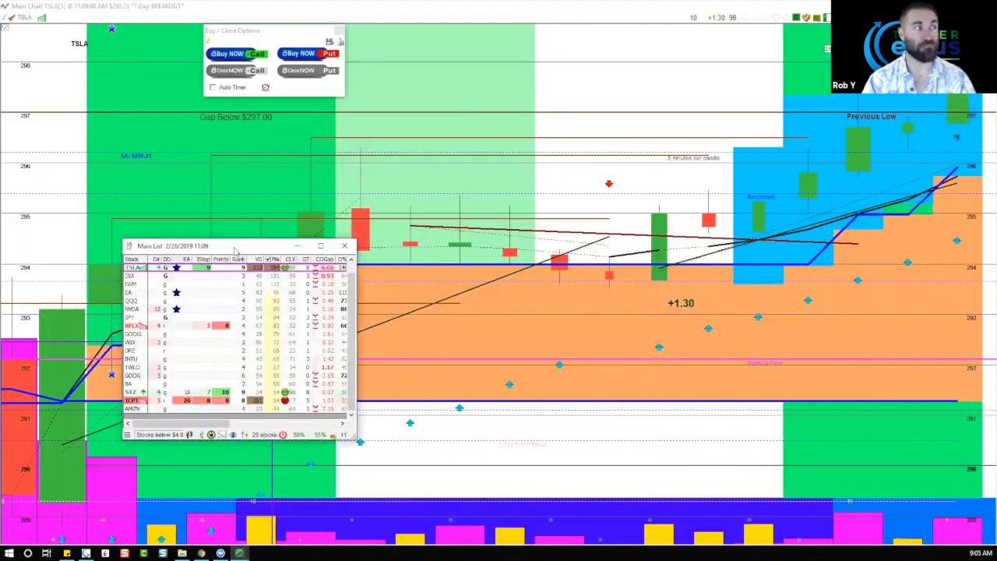
Close the Main List watch list, leaving the TSLA chart loaded
click(344, 246)
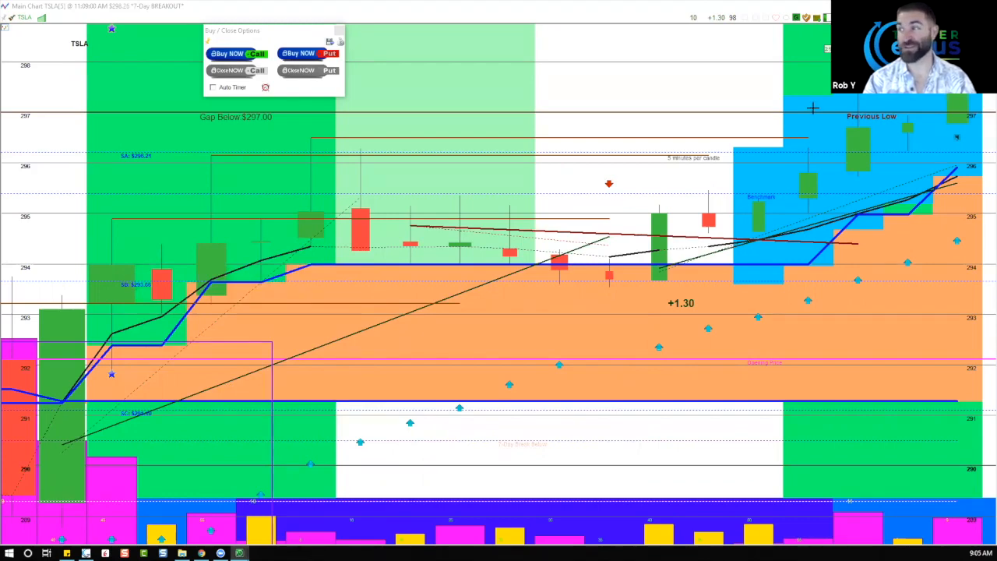
mouse_move(363, 31)
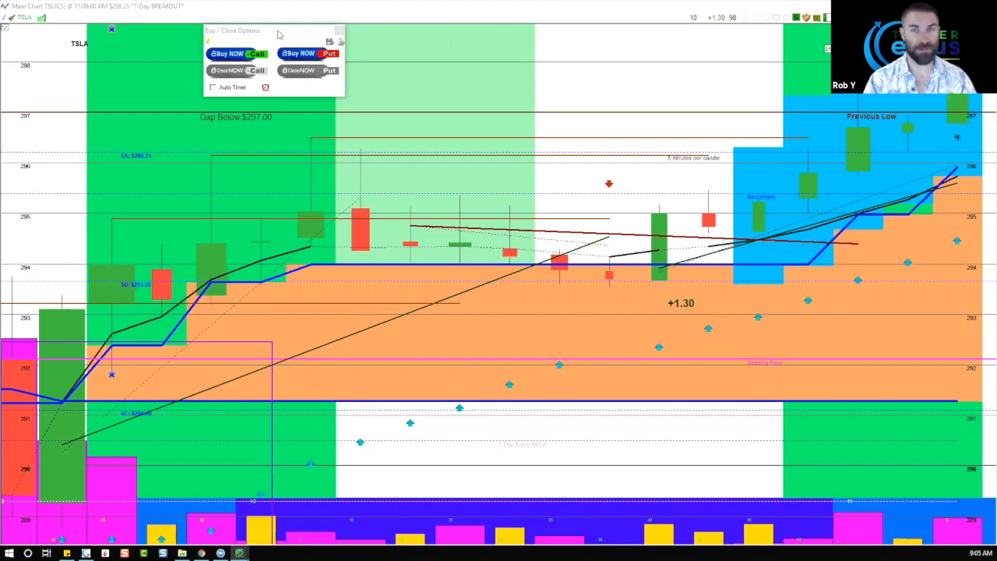
mouse_move(463, 187)
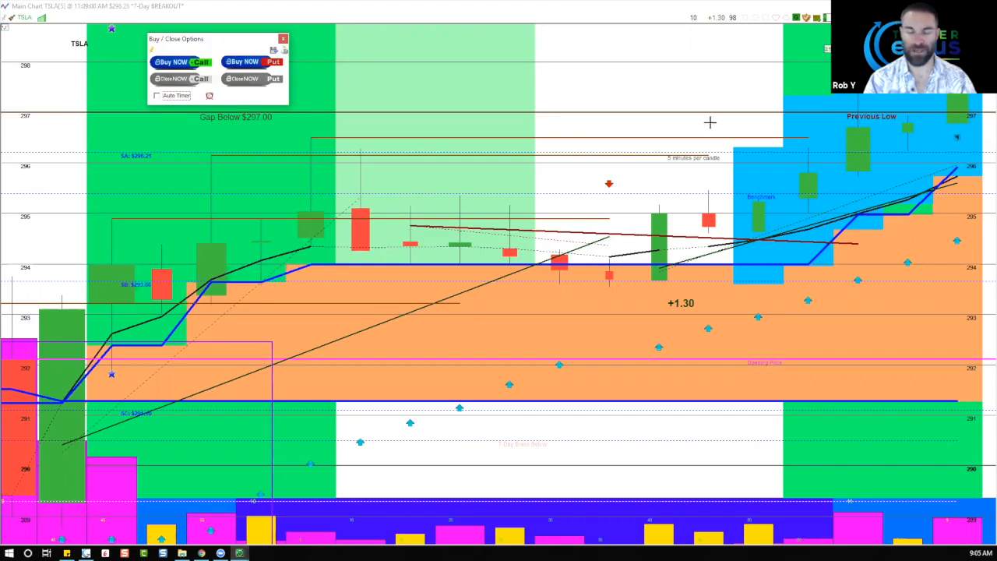
mouse_move(742, 116)
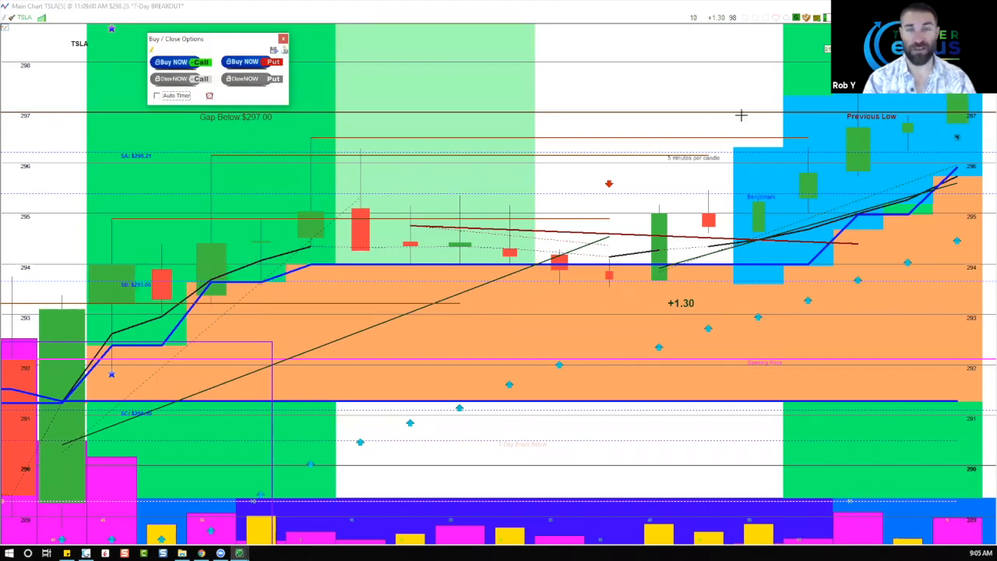
mouse_move(723, 69)
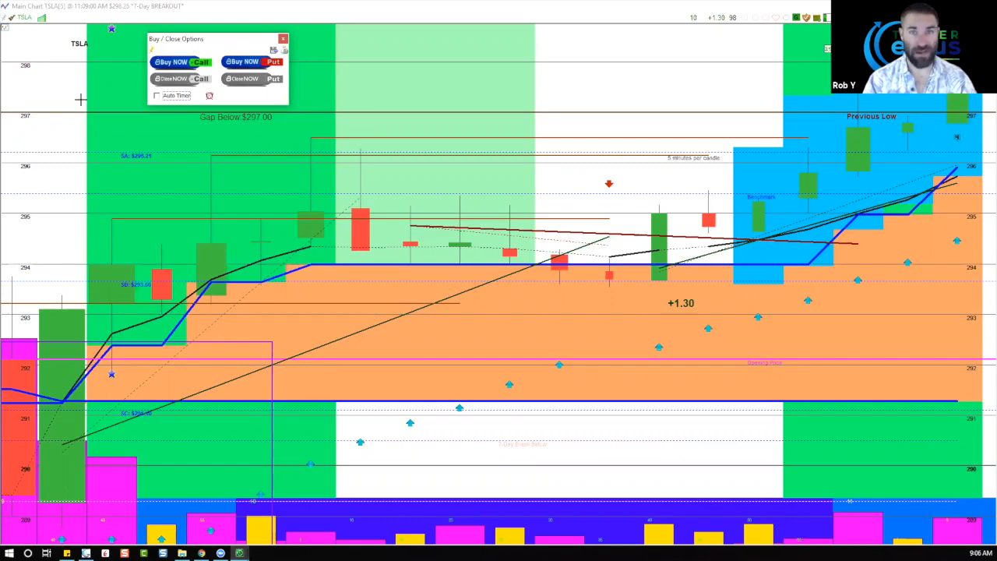
mouse_move(388, 100)
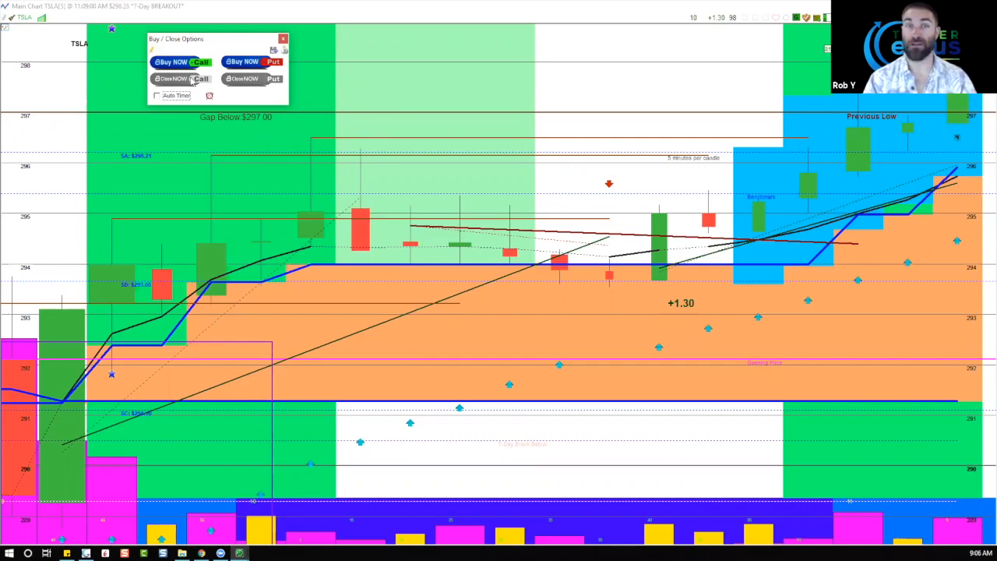
mouse_move(430, 326)
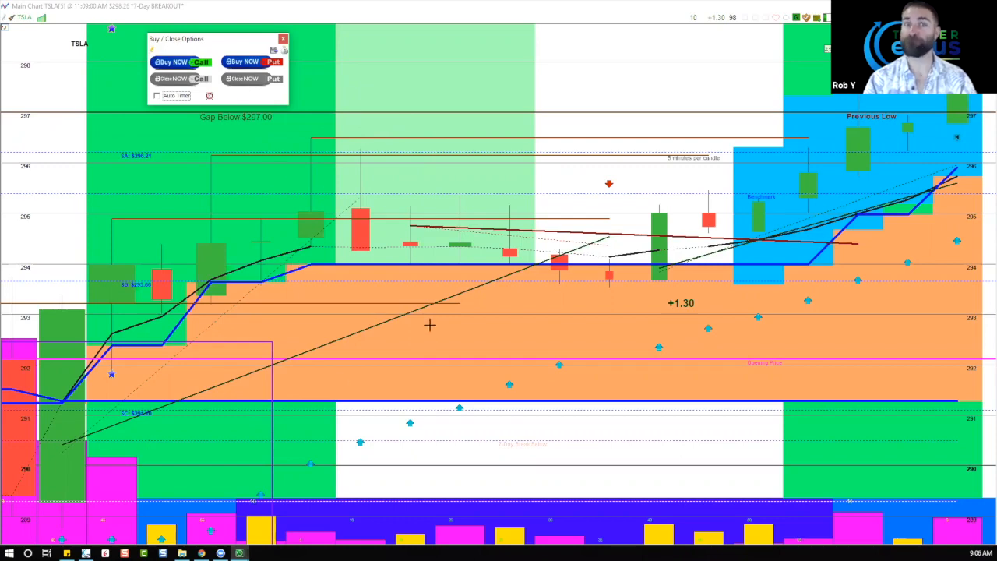
mouse_move(281, 233)
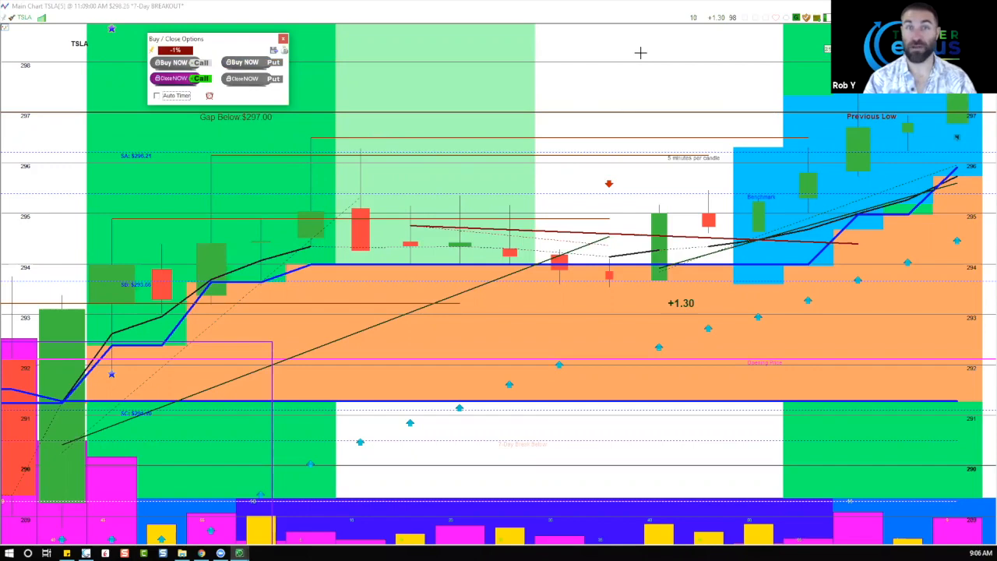
mouse_move(430, 87)
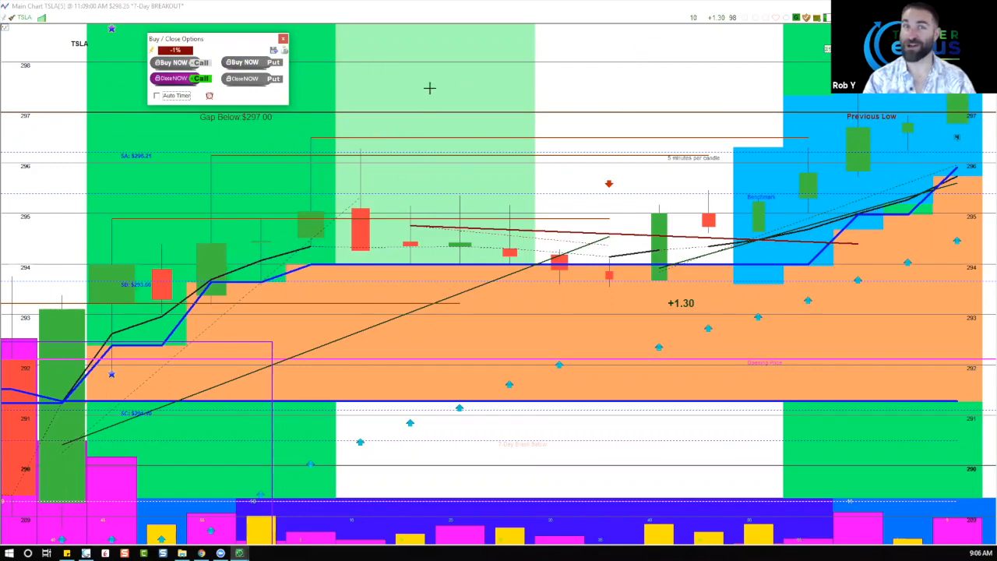
mouse_move(62, 153)
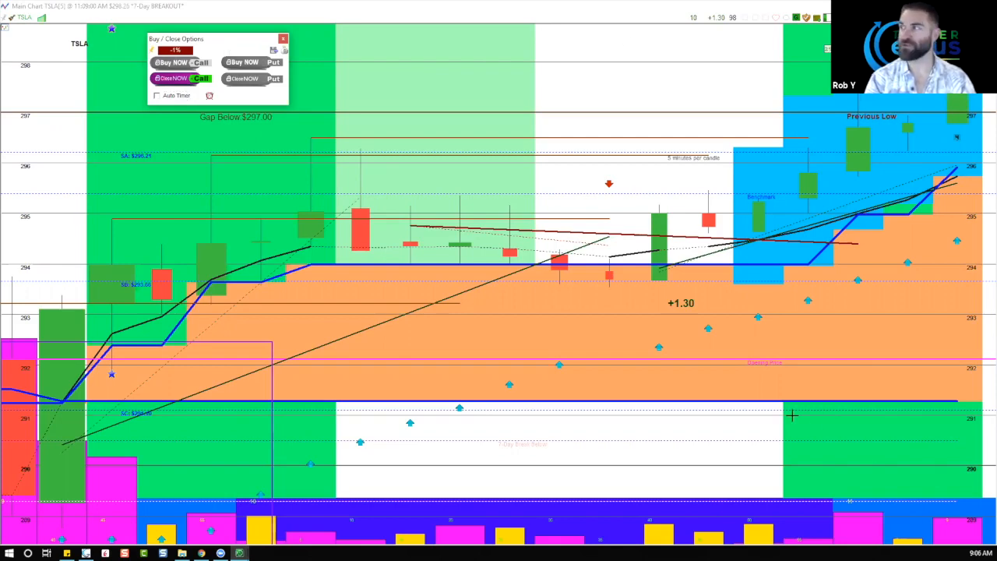
mouse_move(829, 203)
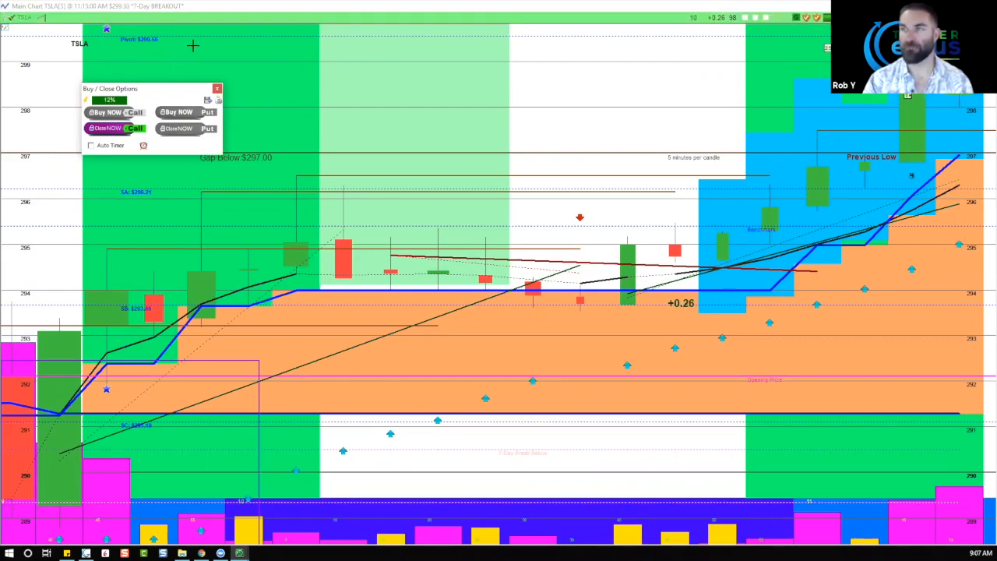
mouse_move(177, 108)
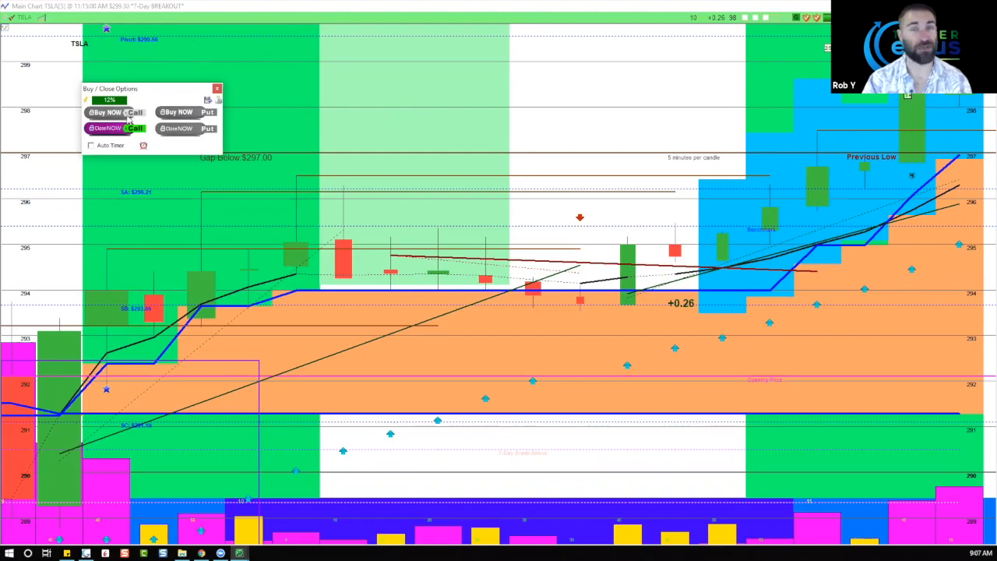
mouse_move(154, 106)
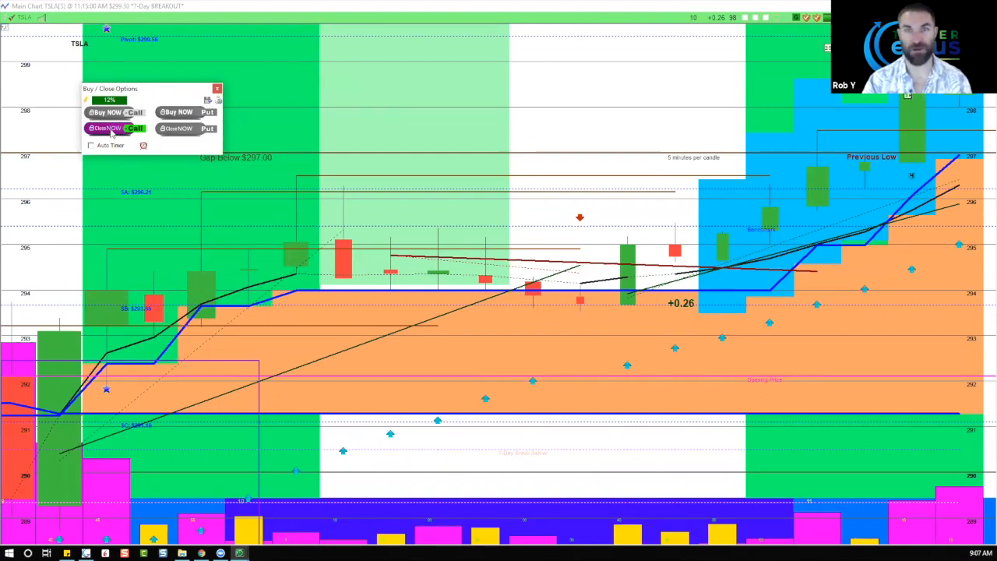
Close the TSLA call via CloseNOW Call so the Trade Summary lists EA, QQQ and TSLA
click(109, 127)
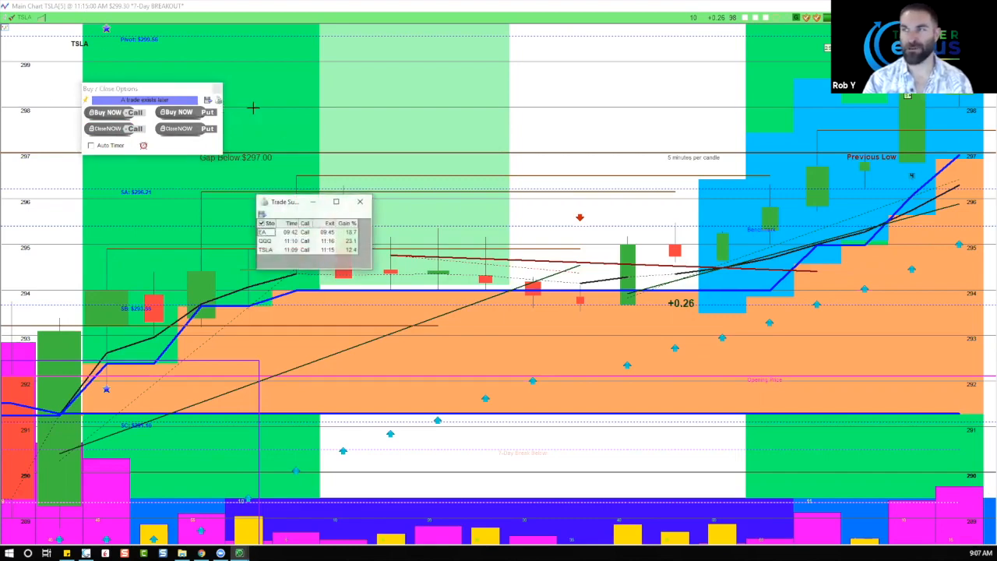
Move the Trade Summary window up off the candles and narrow it slightly
drag(283, 200, 335, 75)
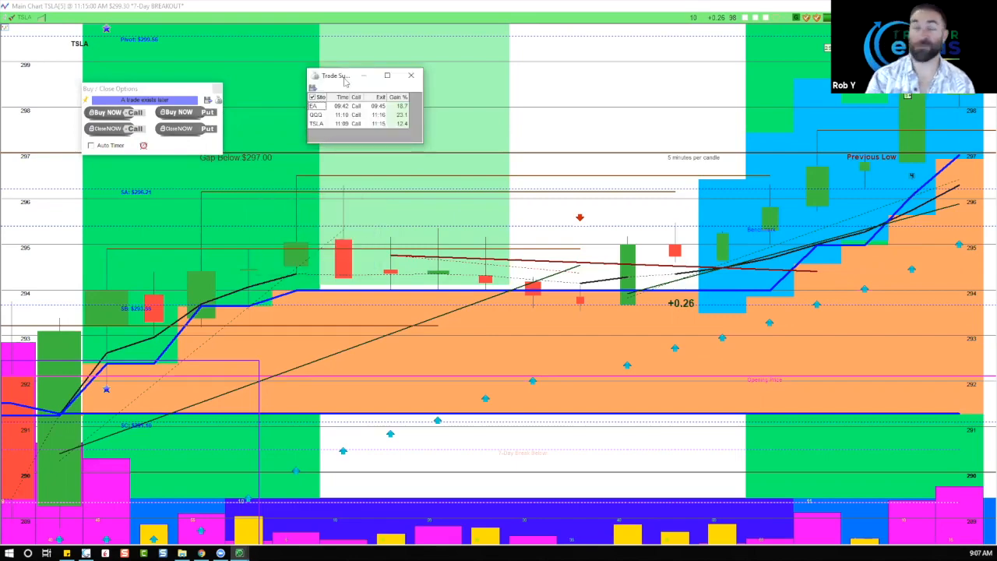
mouse_move(402, 137)
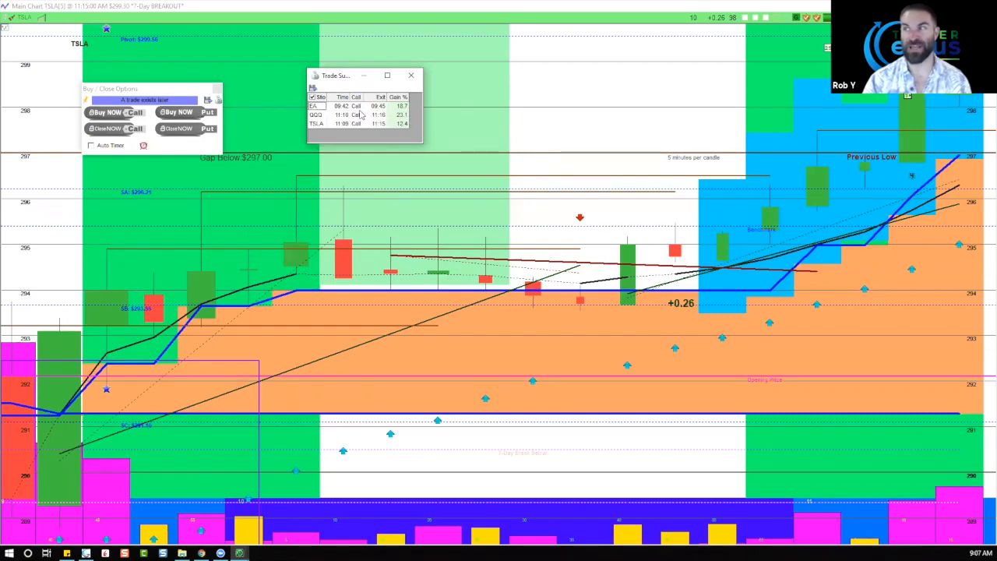
mouse_move(404, 115)
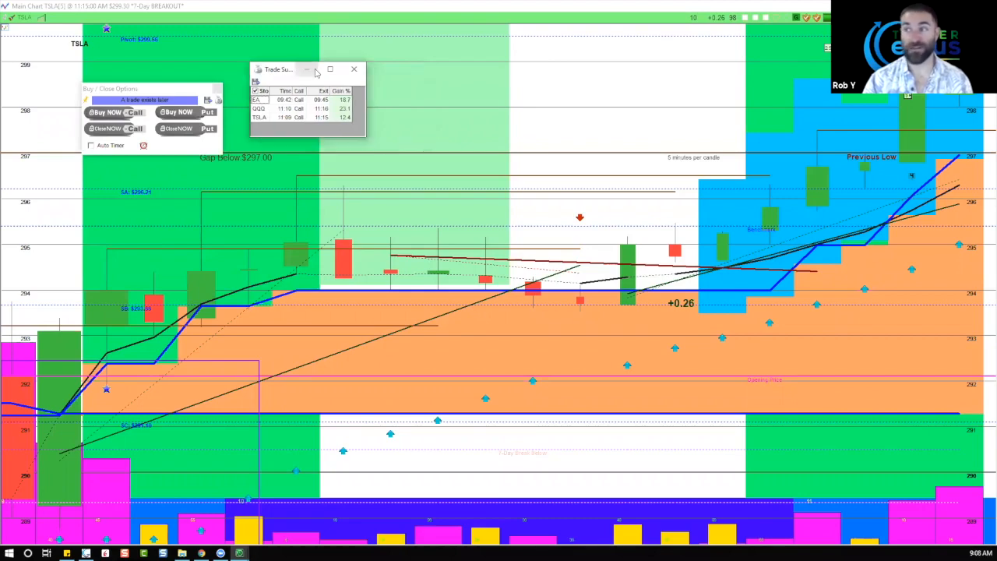
mouse_move(167, 30)
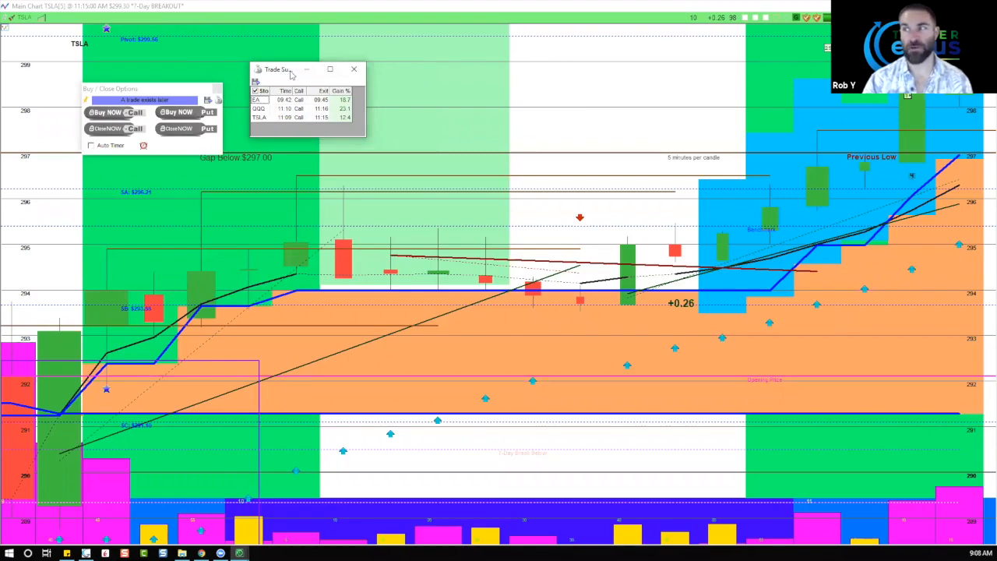
mouse_move(299, 81)
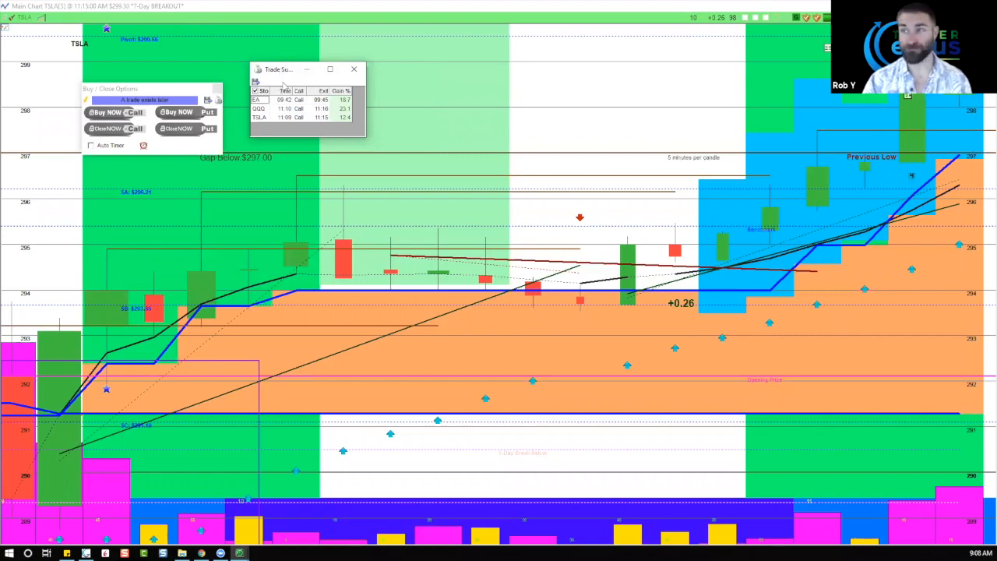
mouse_move(852, 185)
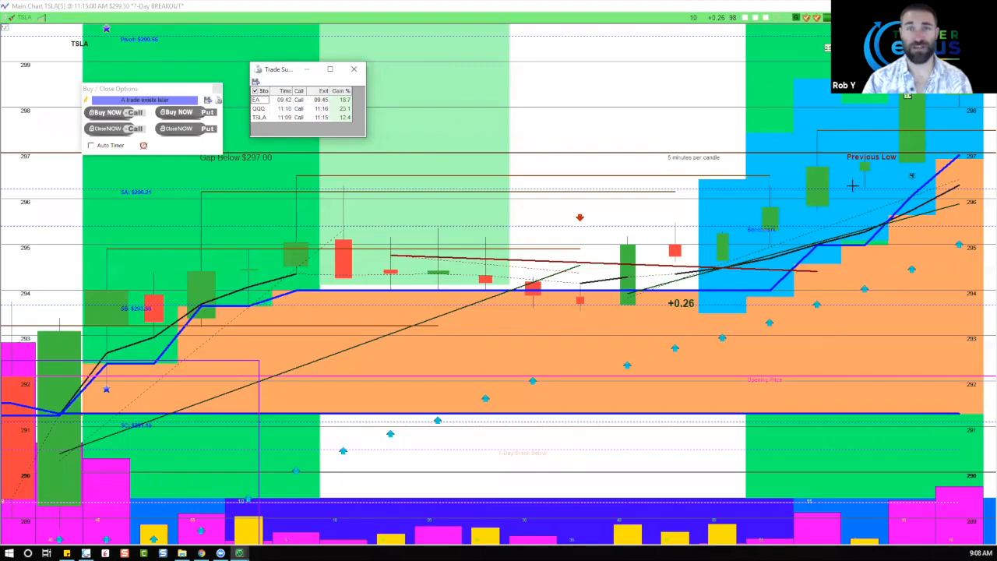
mouse_move(653, 159)
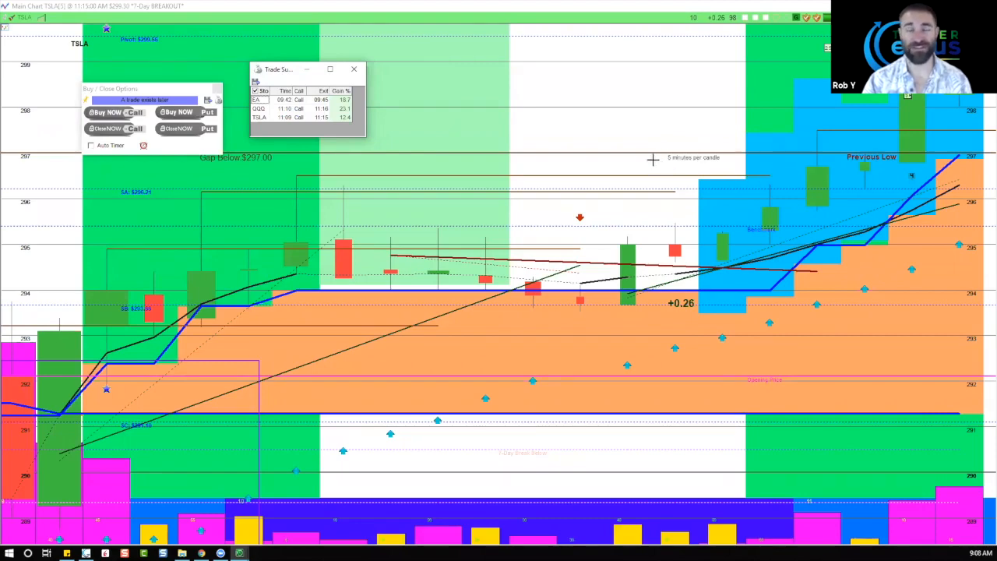
mouse_move(518, 119)
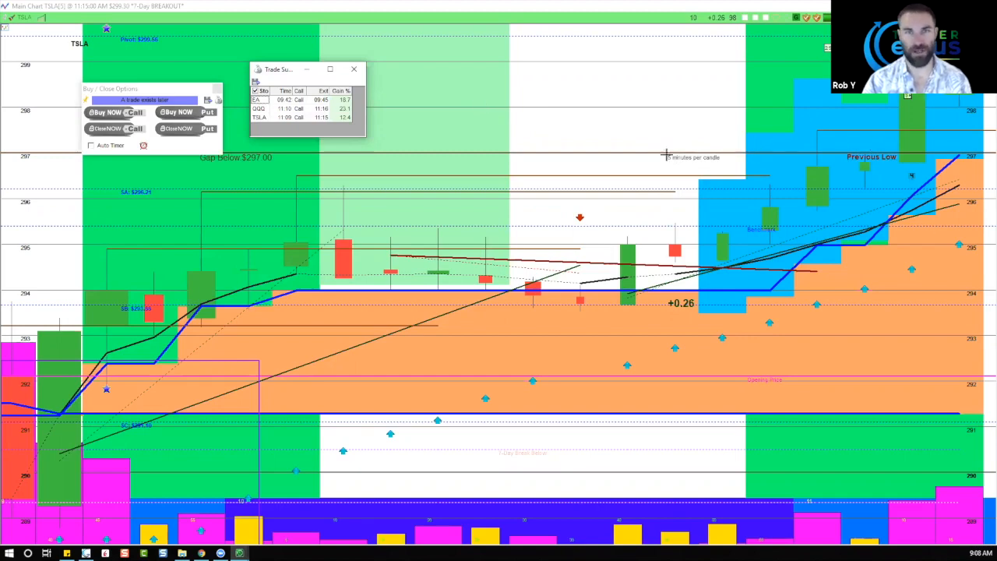
mouse_move(517, 72)
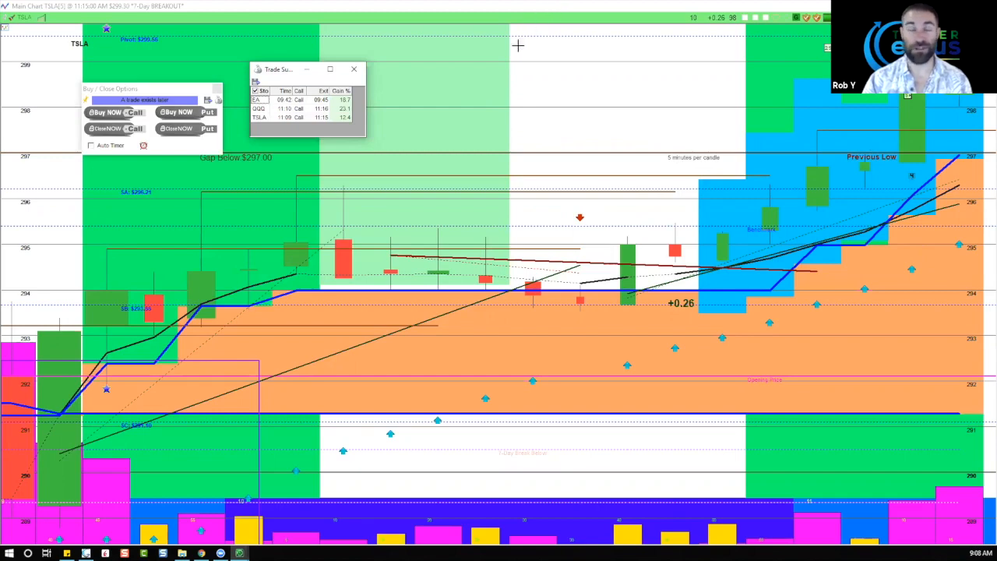
mouse_move(475, 124)
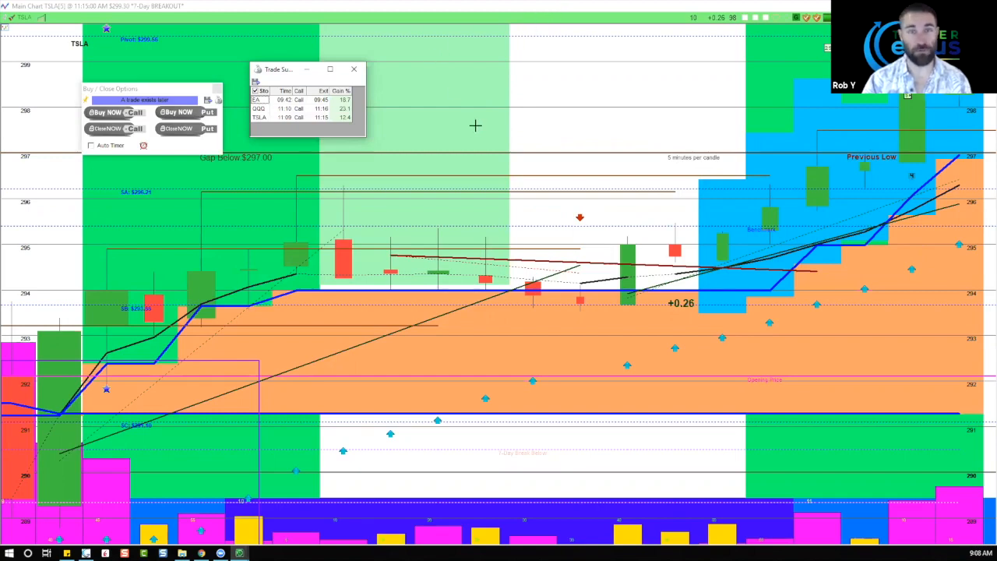
mouse_move(393, 94)
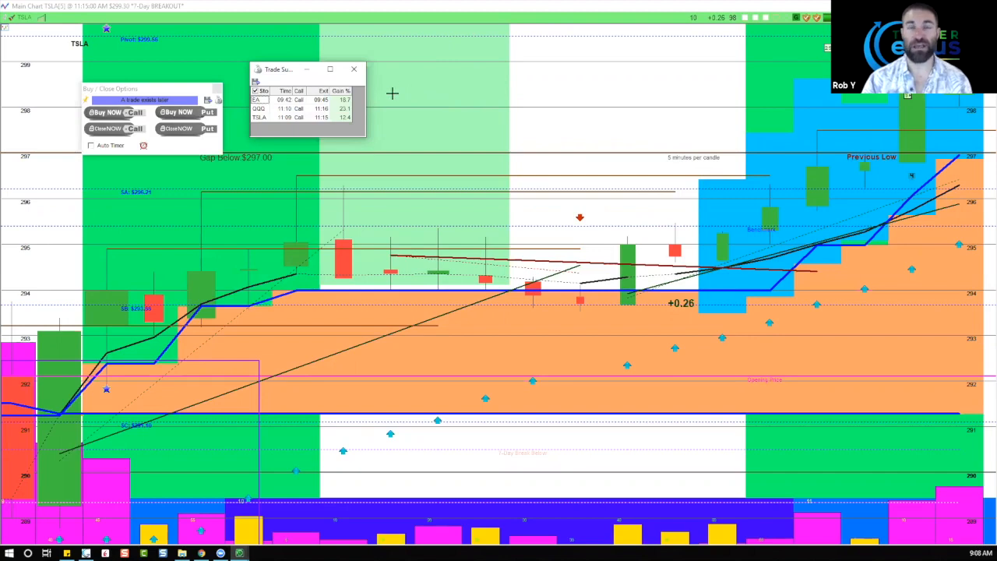
mouse_move(393, 180)
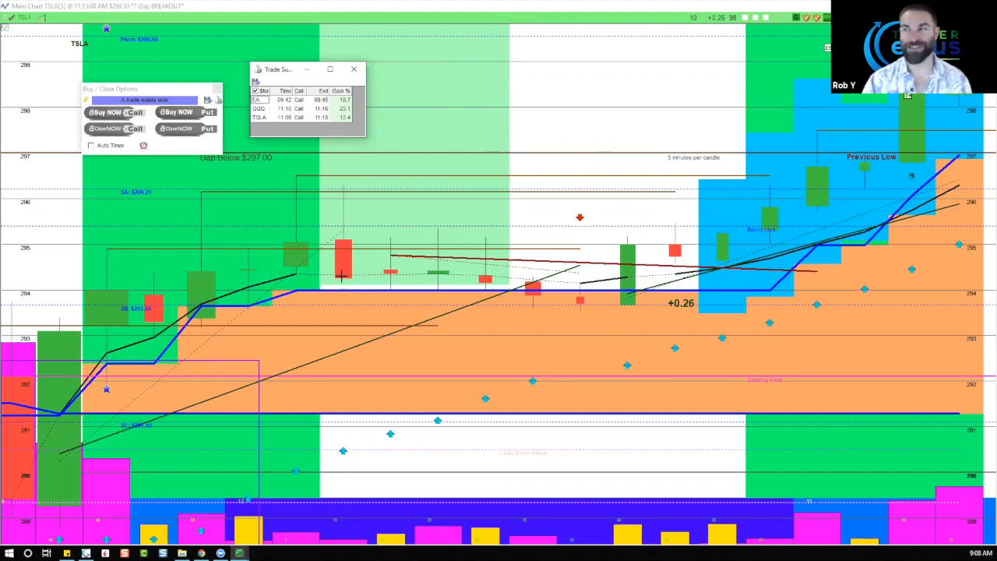
mouse_move(561, 93)
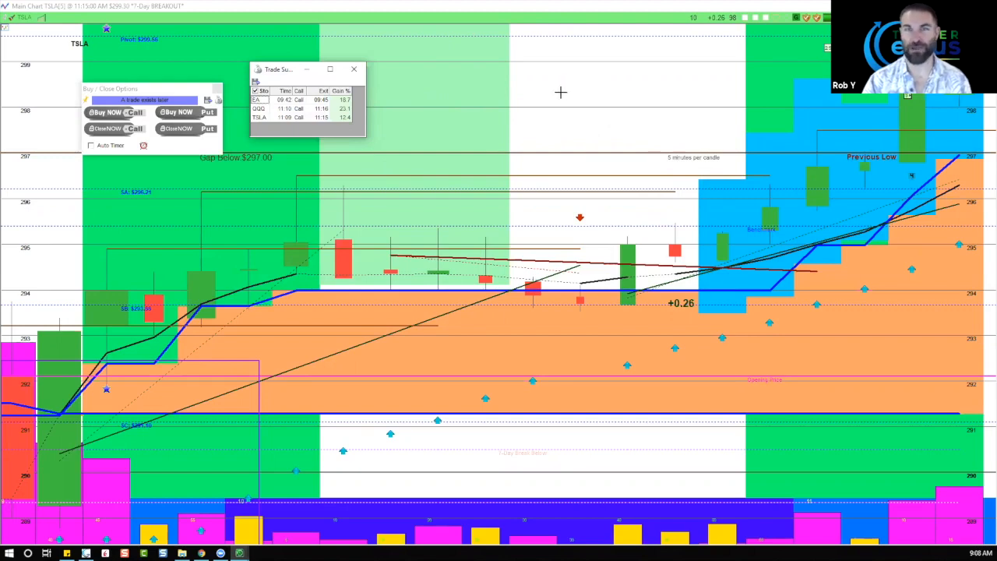
mouse_move(561, 128)
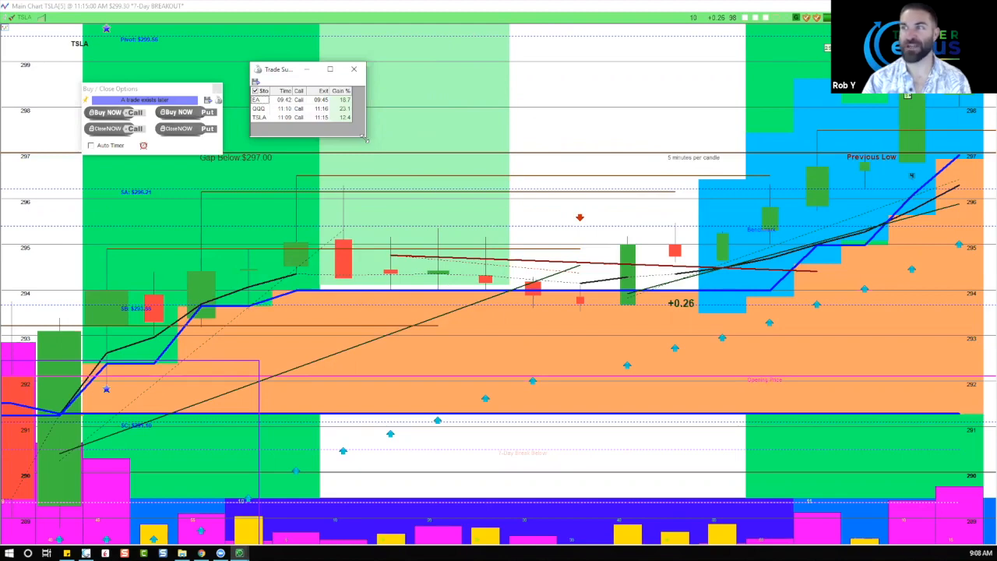
drag(365, 138, 352, 140)
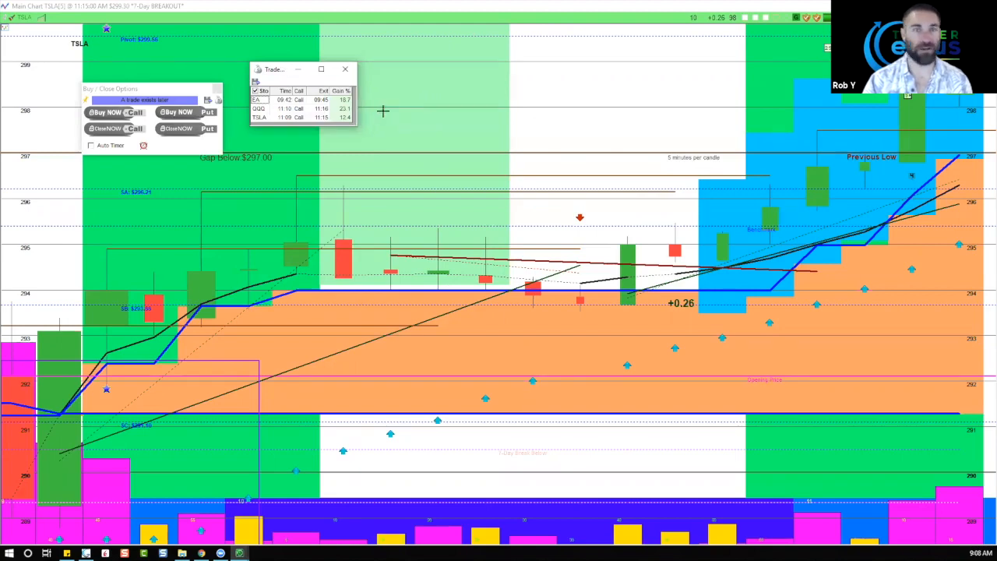
mouse_move(389, 201)
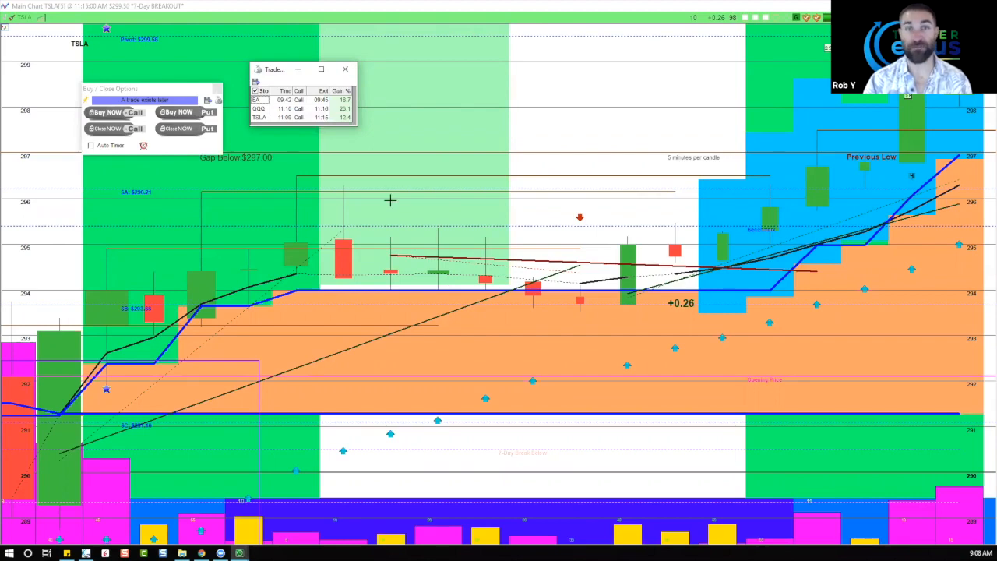
mouse_move(292, 132)
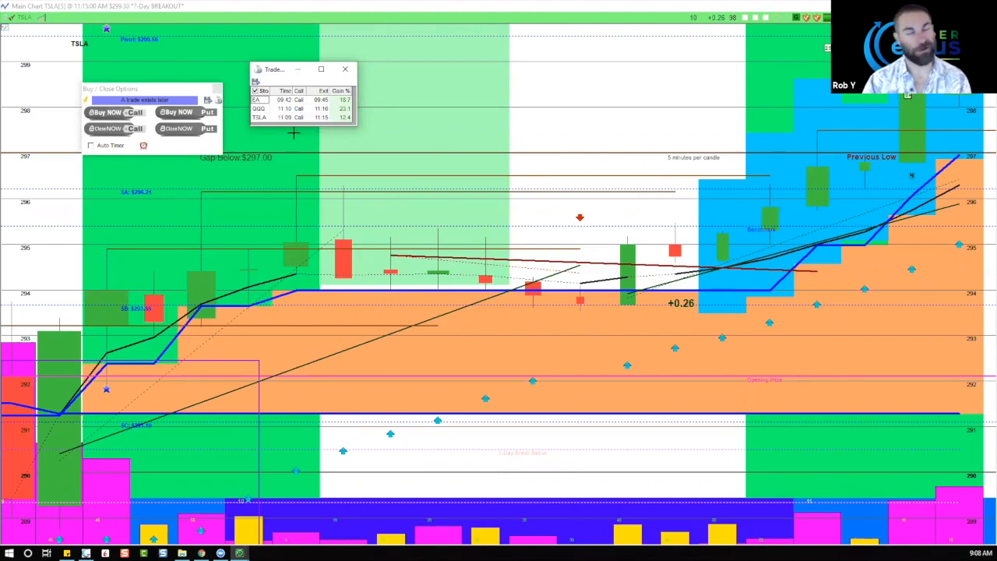
mouse_move(402, 97)
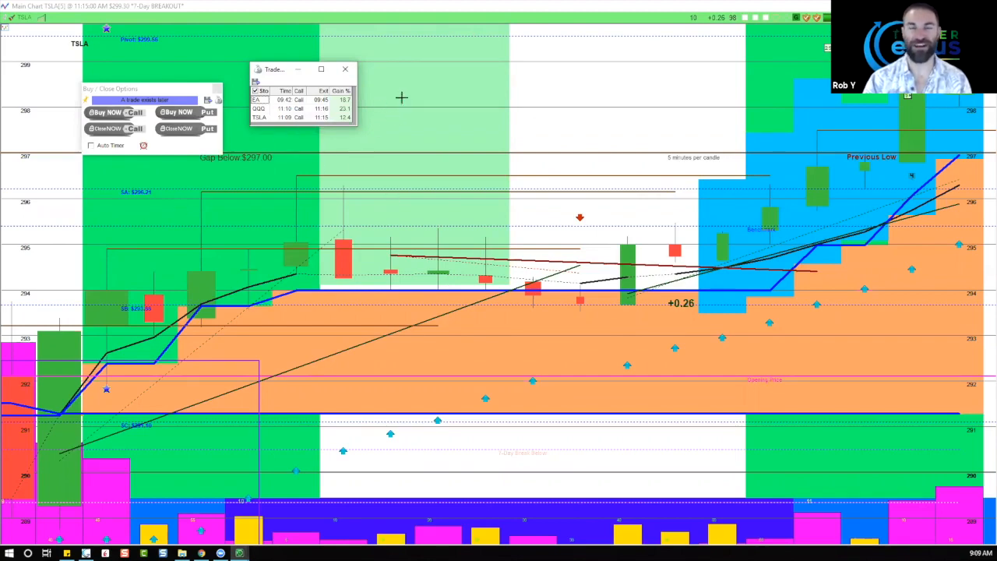